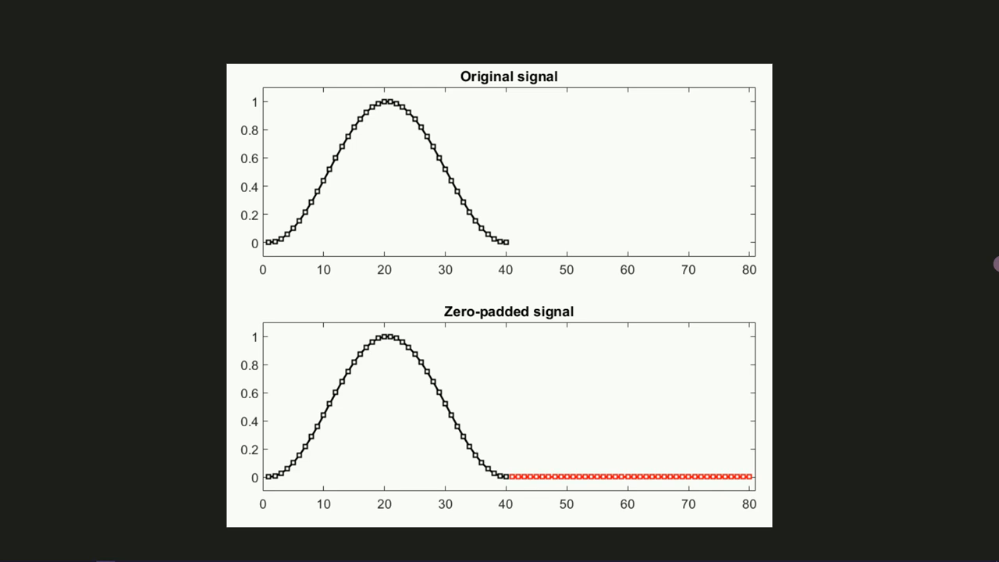
mouse_move(311, 218)
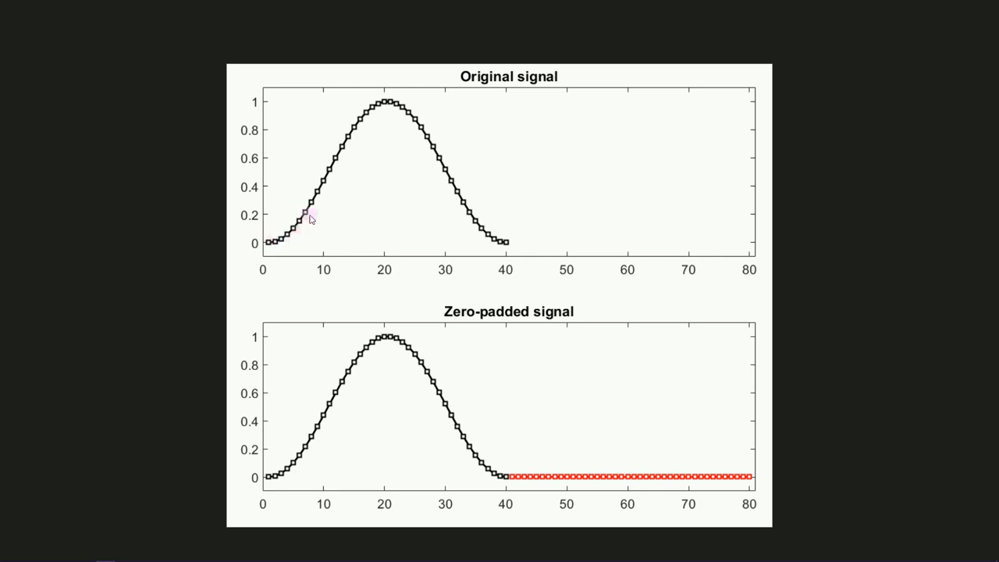
mouse_move(507, 250)
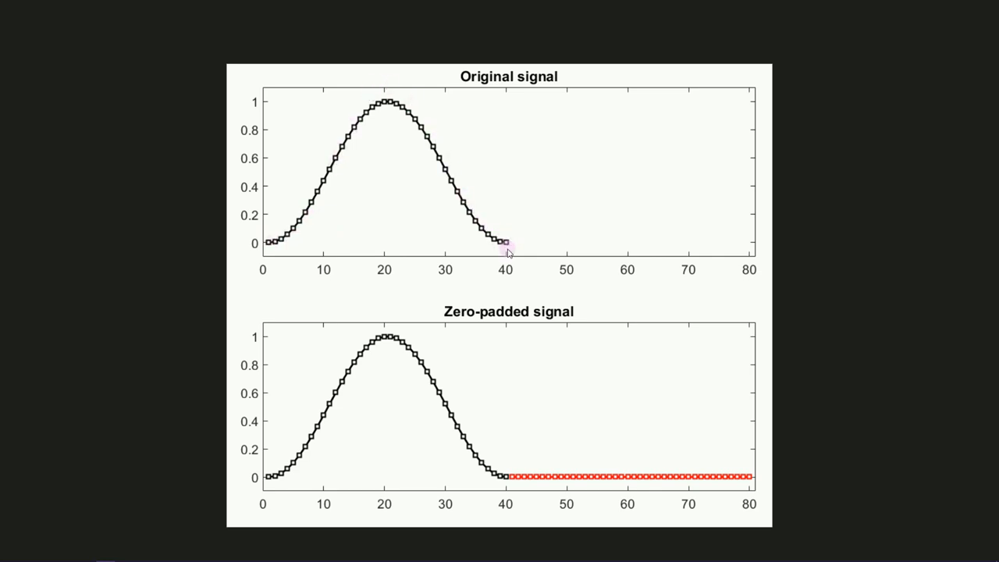
mouse_move(718, 246)
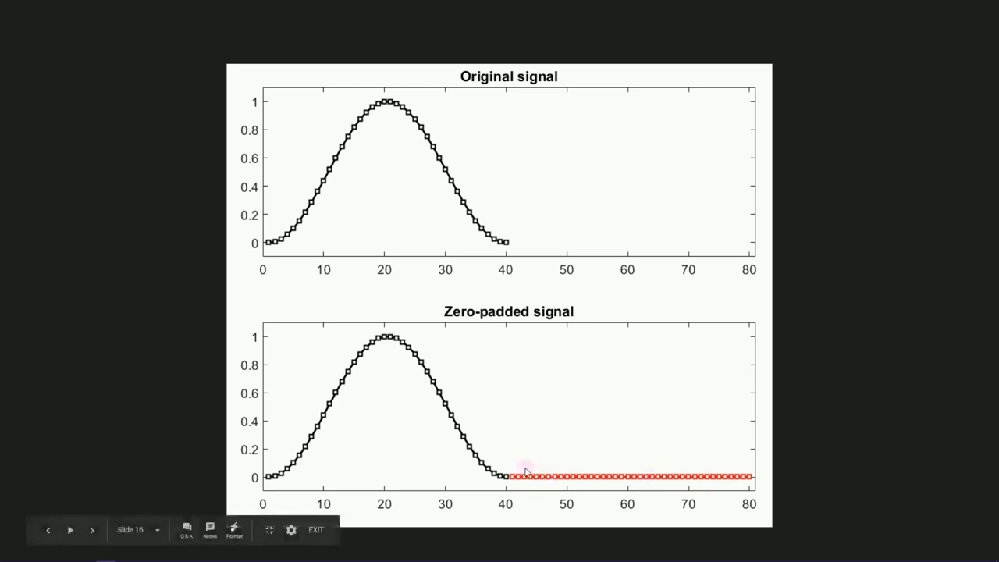
mouse_move(746, 478)
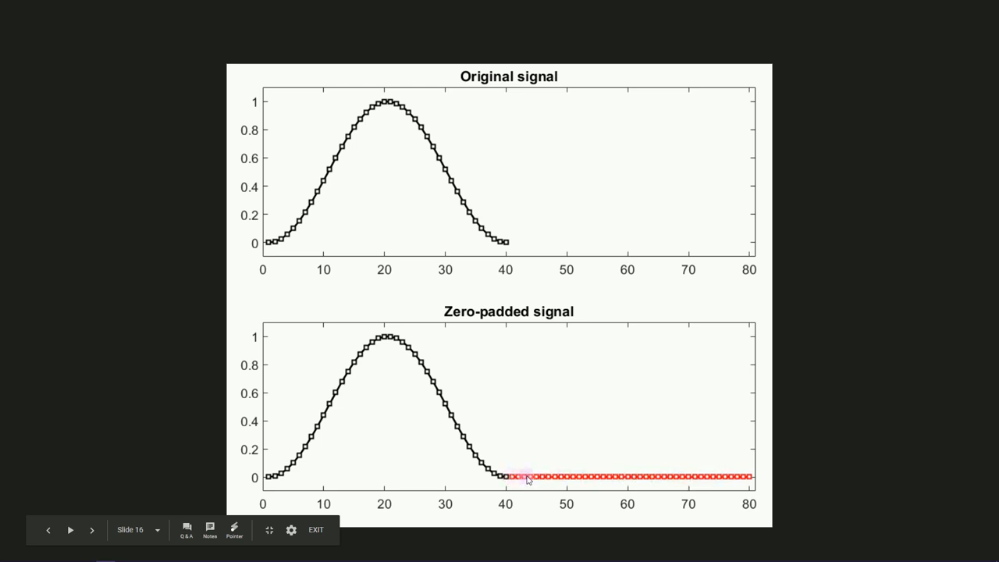
mouse_move(681, 415)
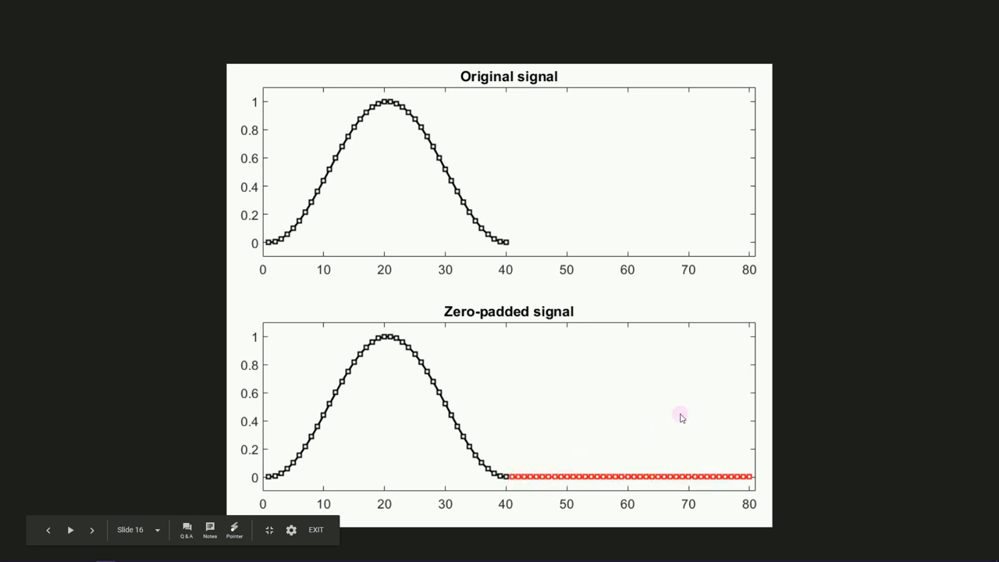
mouse_move(340, 137)
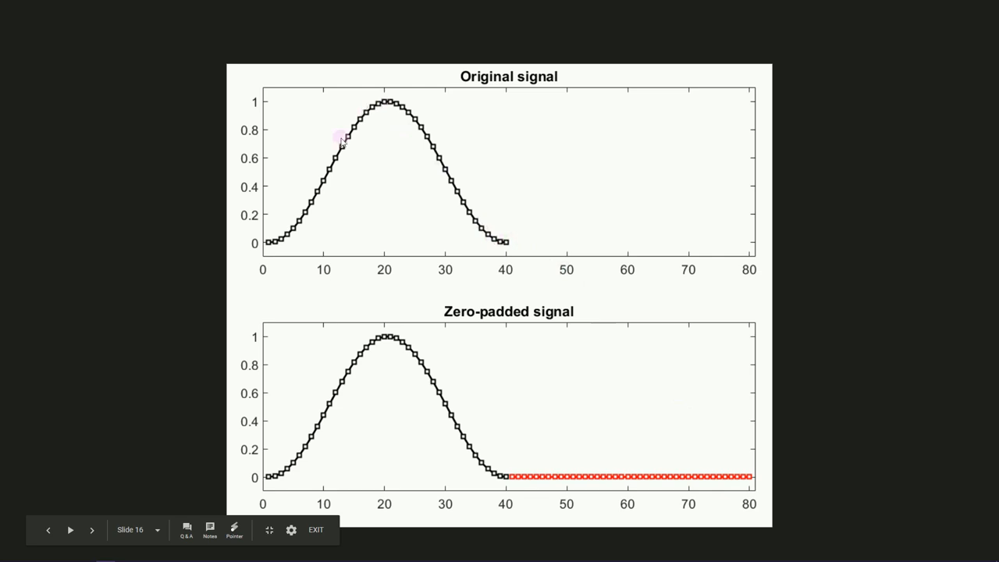
mouse_move(303, 444)
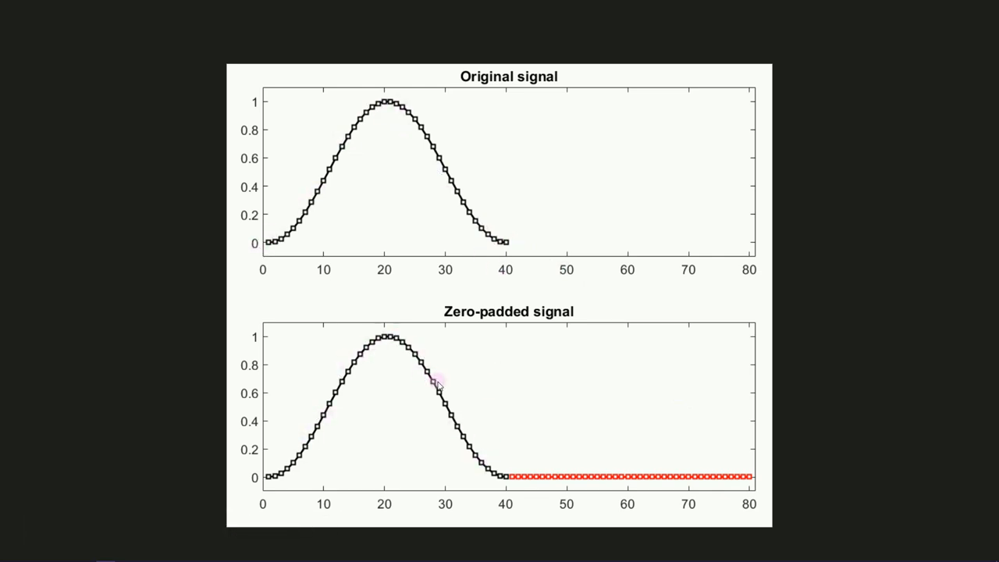
mouse_move(502, 241)
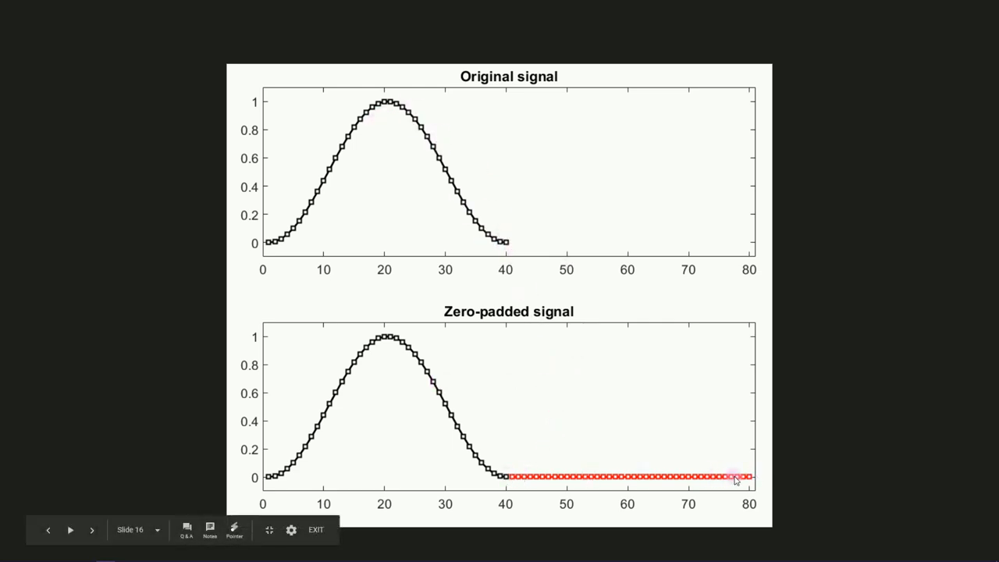
mouse_move(857, 382)
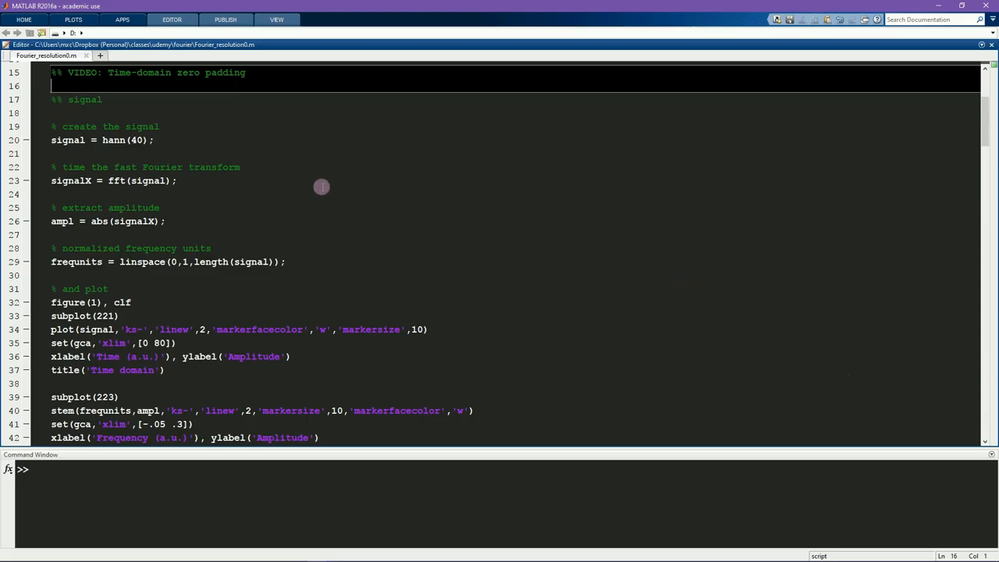
Step: Review the signal and frequnits variables, then run the section plotting the Hann signal in Figure 1
double_click(112, 140)
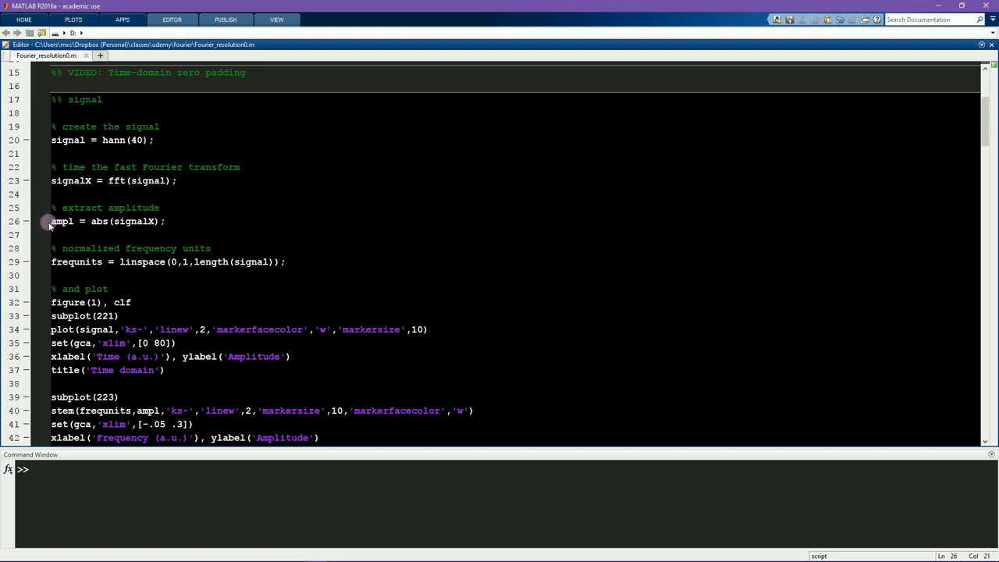
triple_click(108, 222)
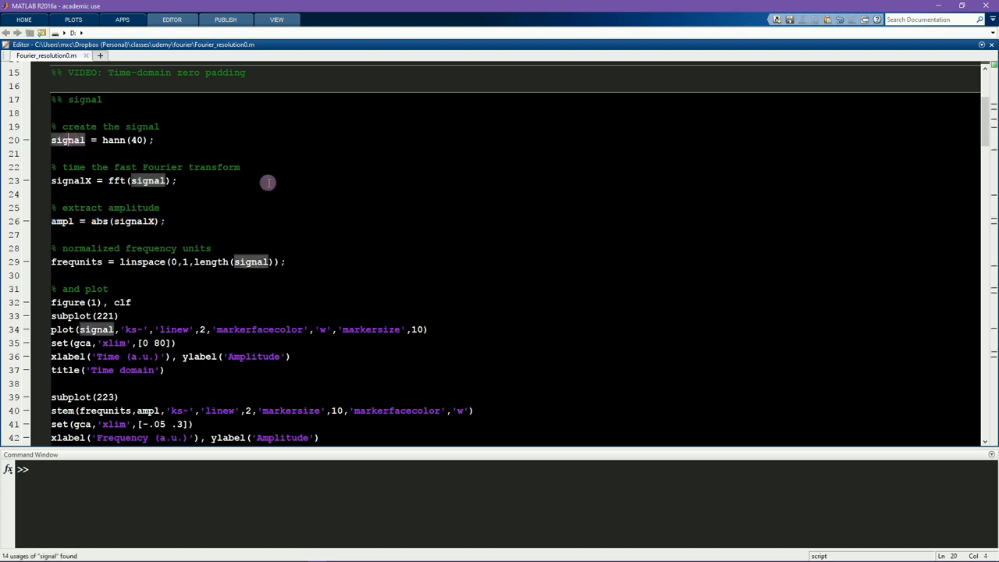
left_click(225, 193)
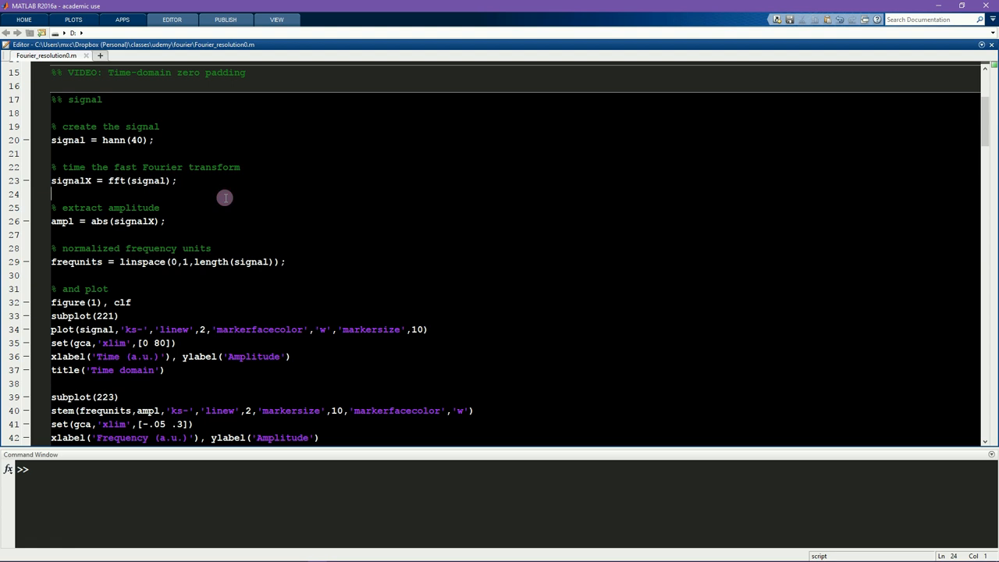
double_click(67, 141)
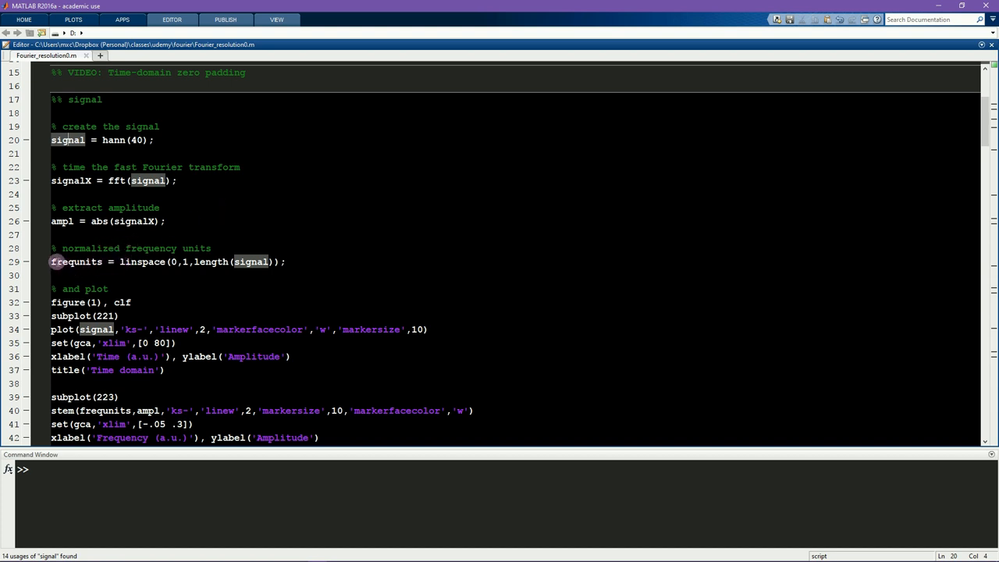
double_click(75, 262)
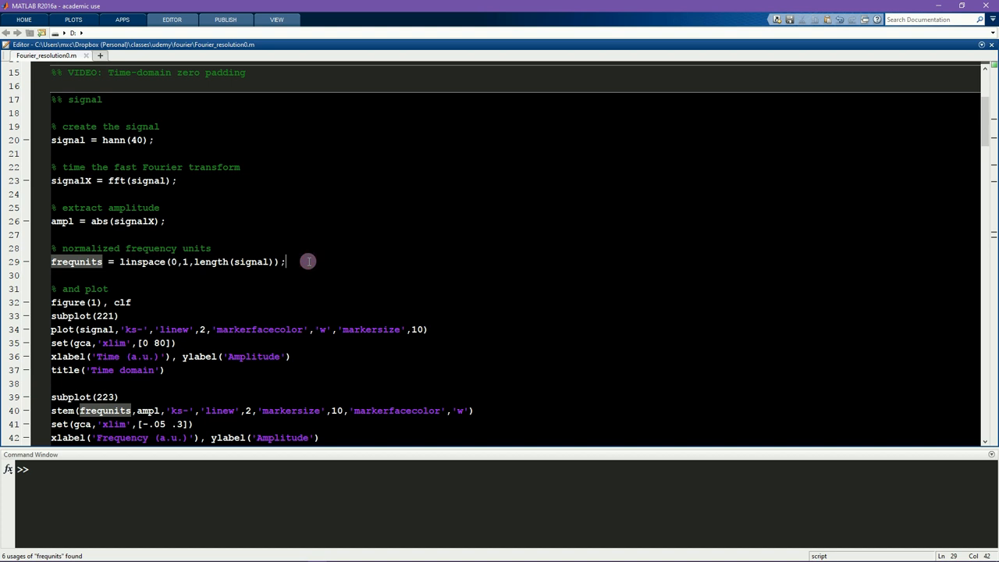
scroll("down", 3)
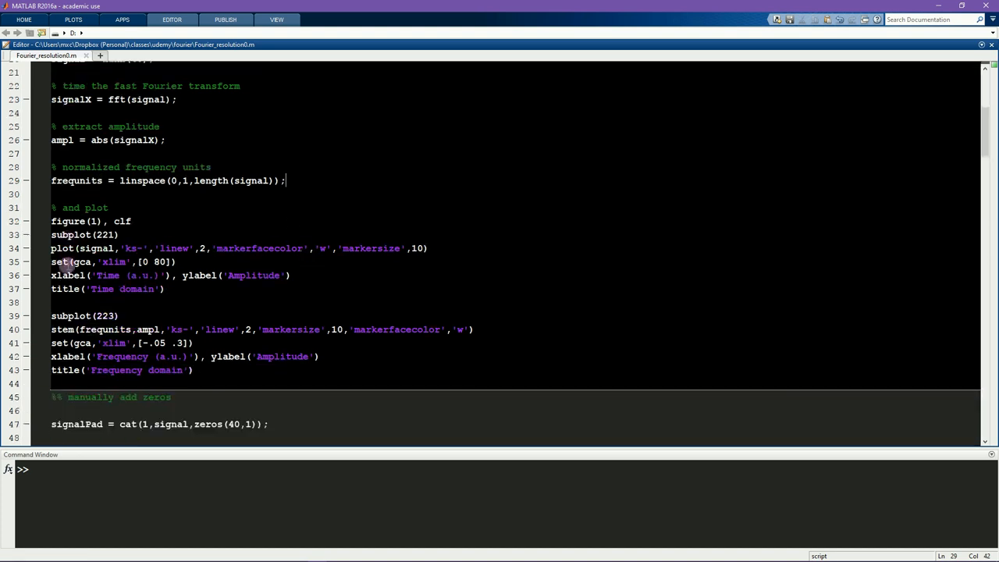
mouse_move(178, 304)
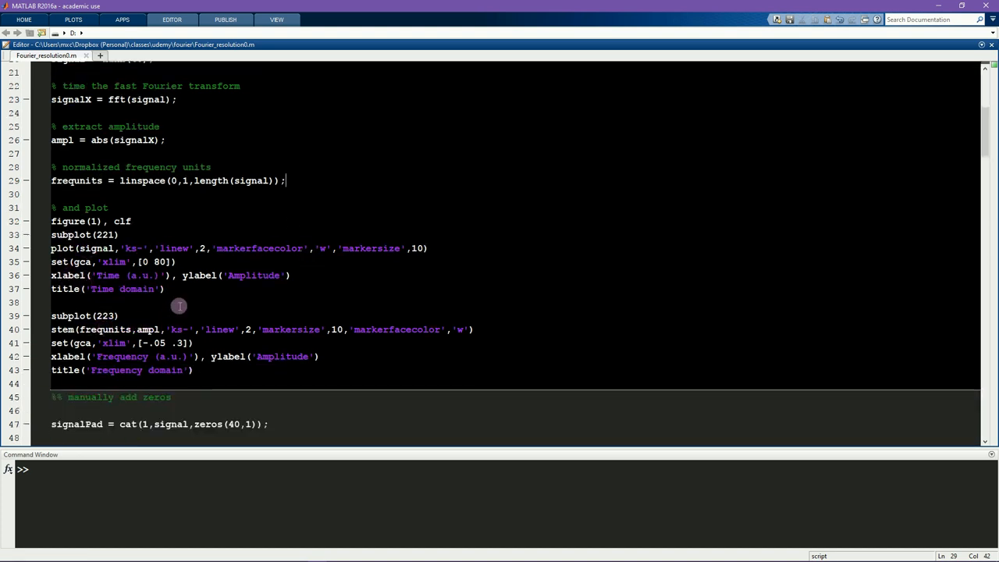
key("f5")
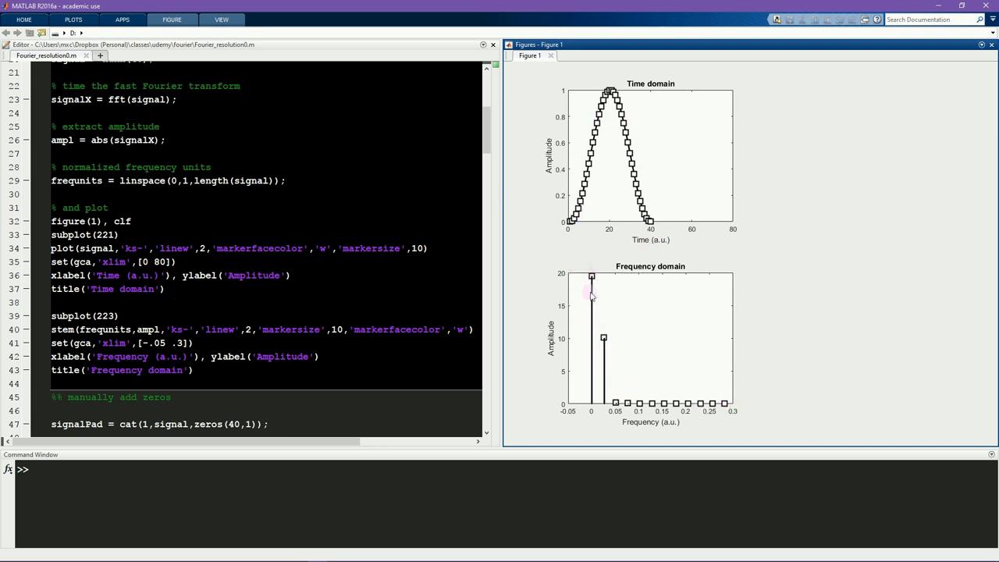
mouse_move(398, 206)
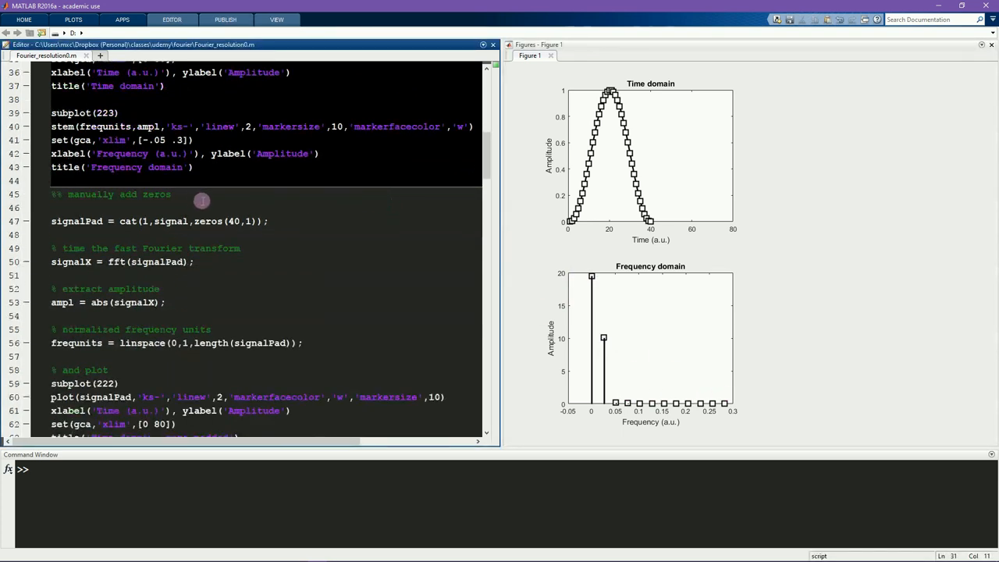
mouse_move(181, 206)
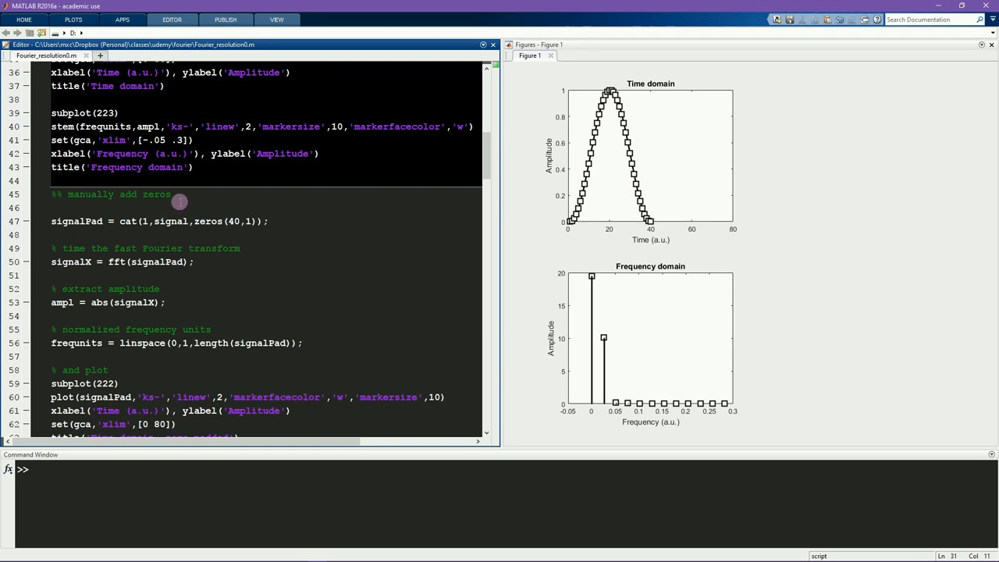
mouse_move(172, 221)
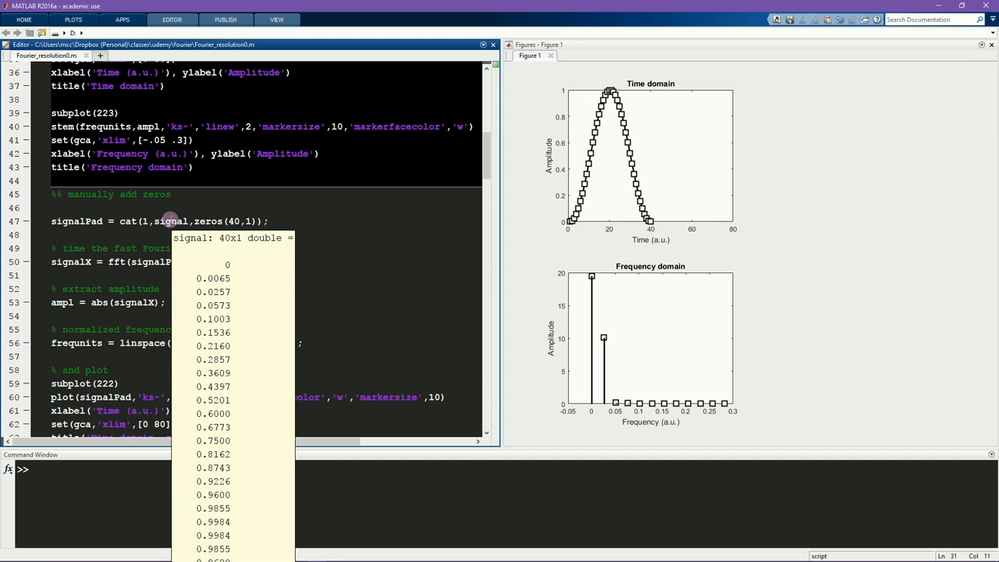
Step: Evaluate the signalPad = cat(...) line appending 40 zeros to the signal
left_click(128, 222)
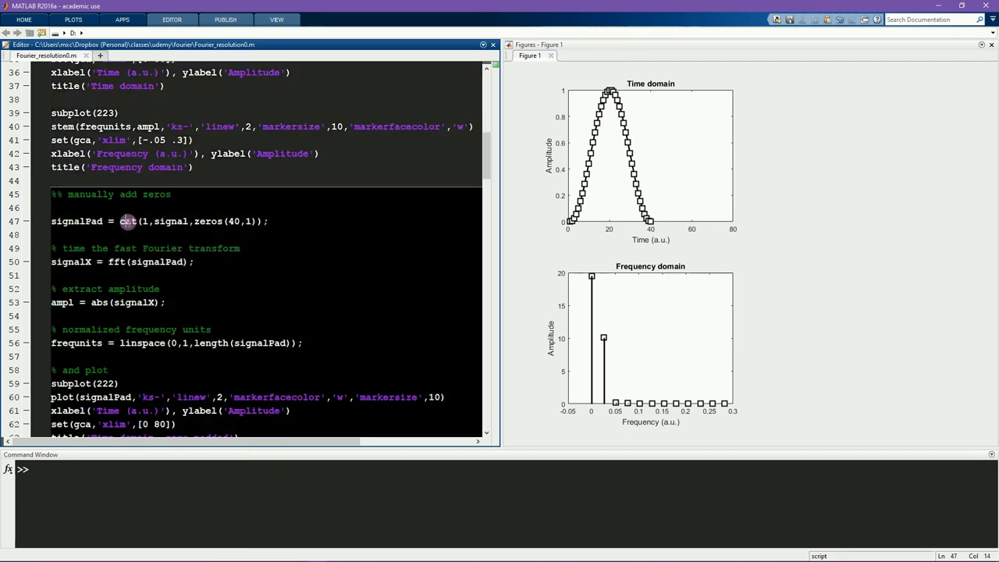
double_click(207, 222)
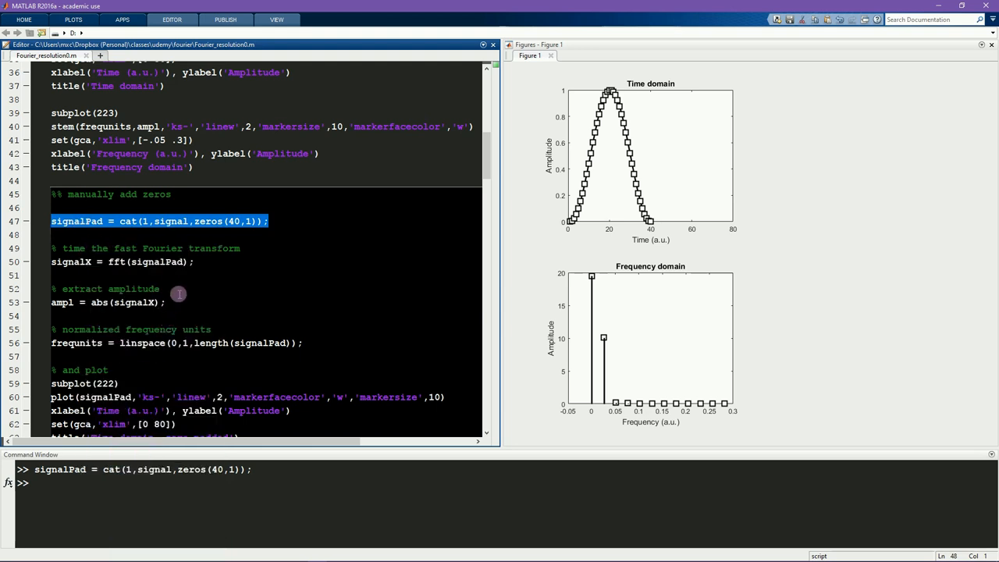
scroll("up", 3)
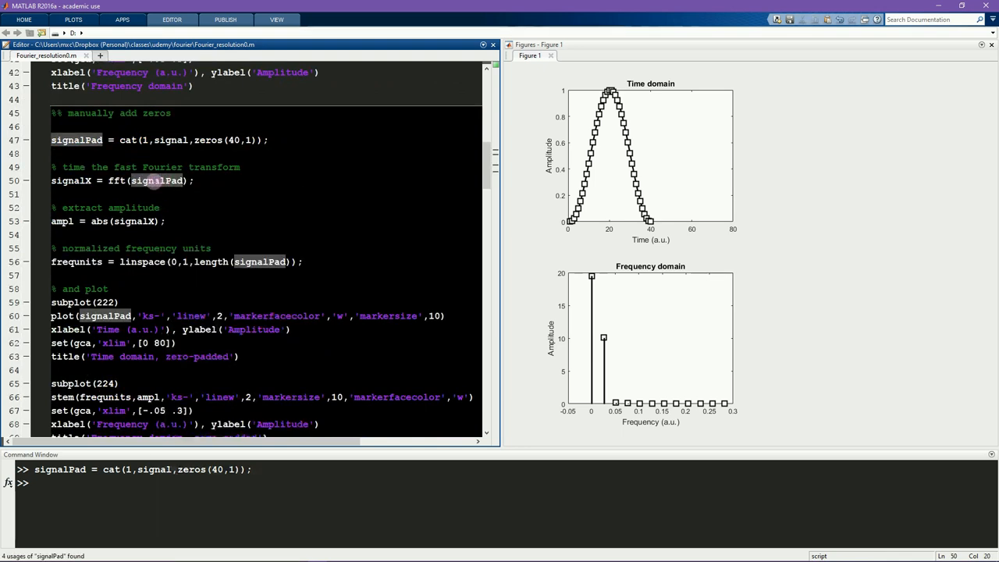
mouse_move(238, 190)
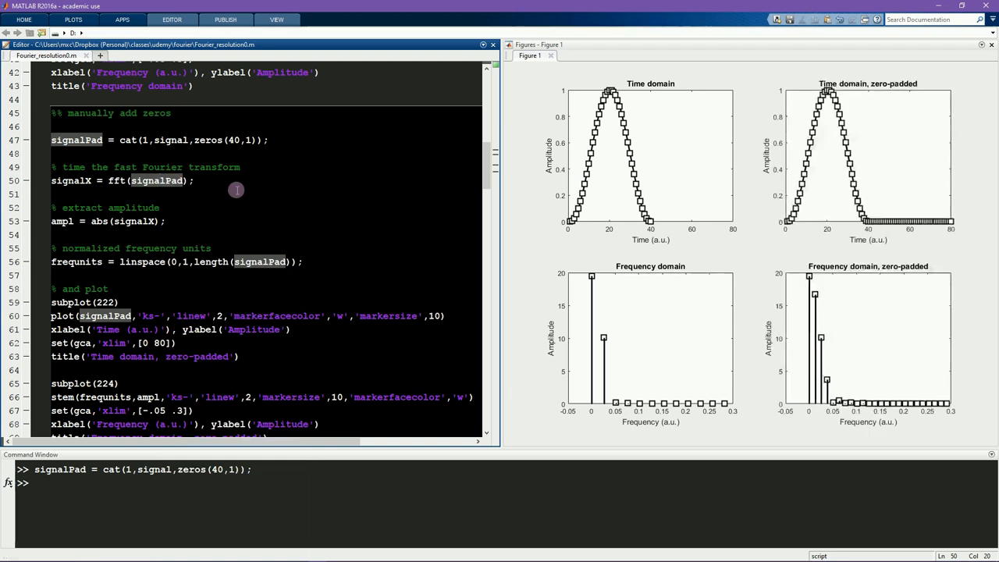
mouse_move(508, 206)
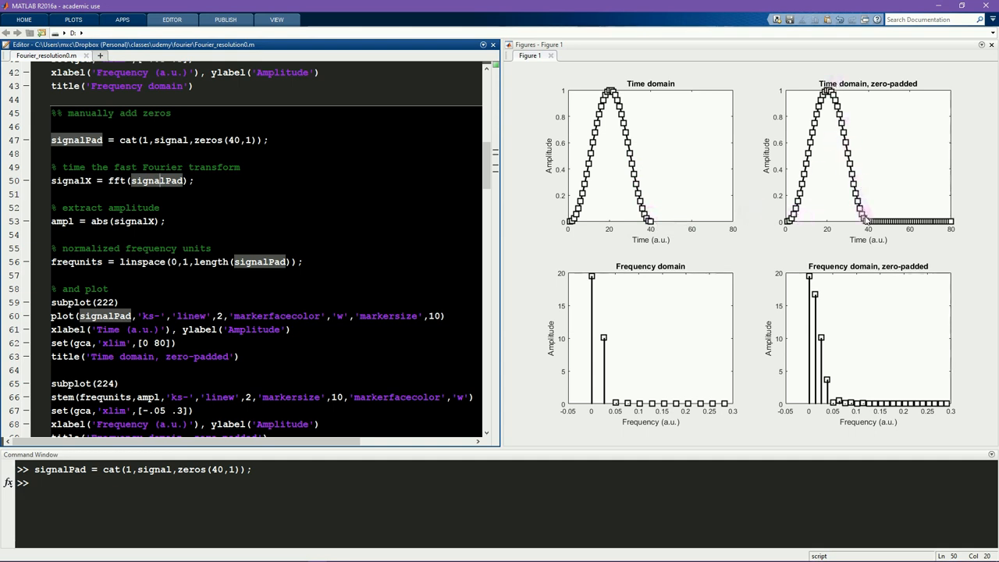
mouse_move(866, 226)
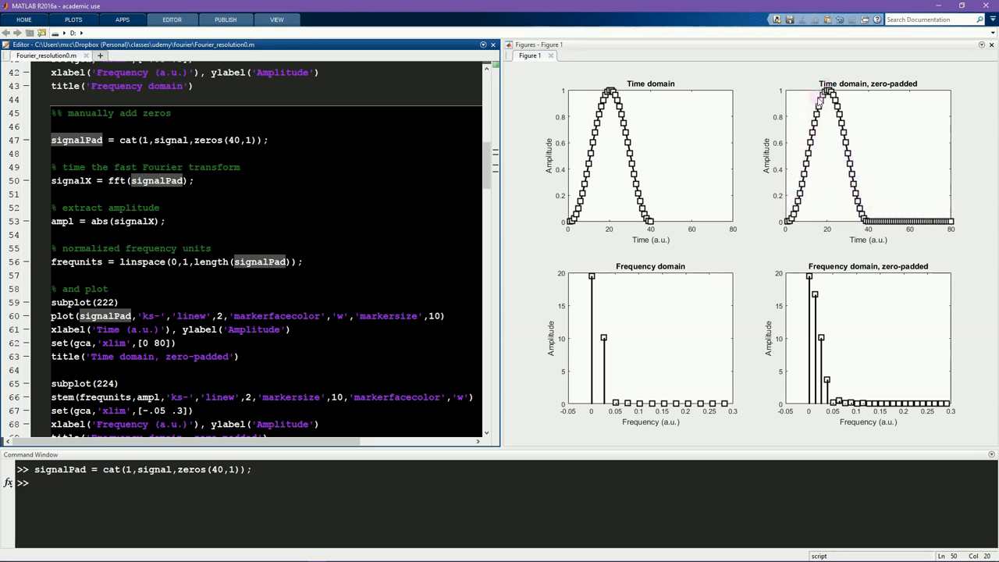
mouse_move(871, 197)
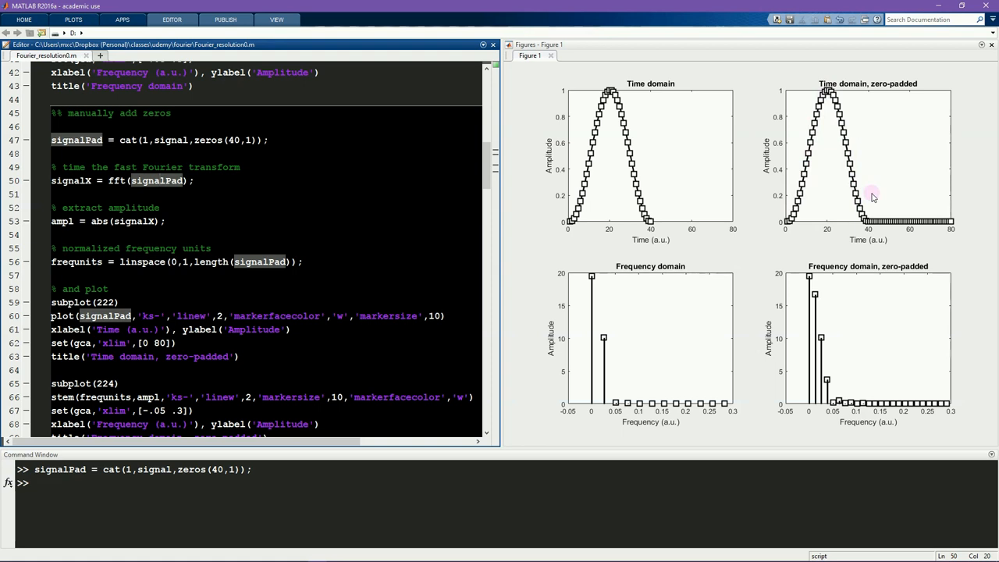
mouse_move(866, 225)
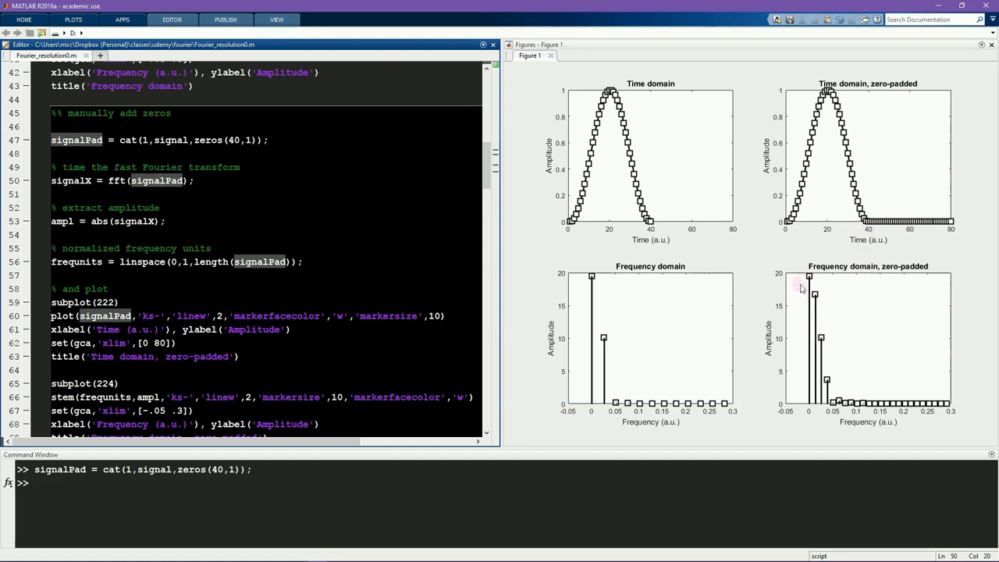
mouse_move(836, 400)
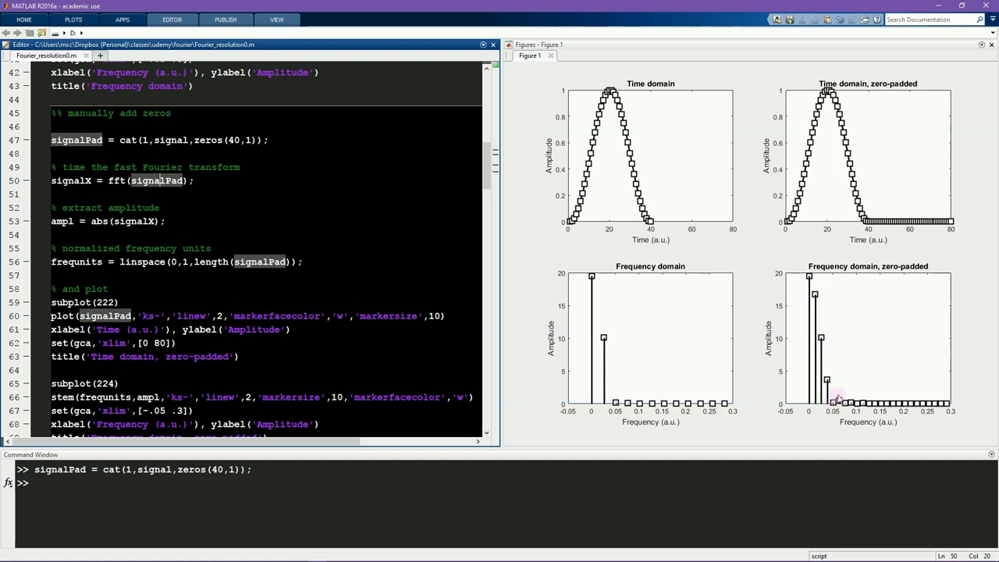
mouse_move(761, 365)
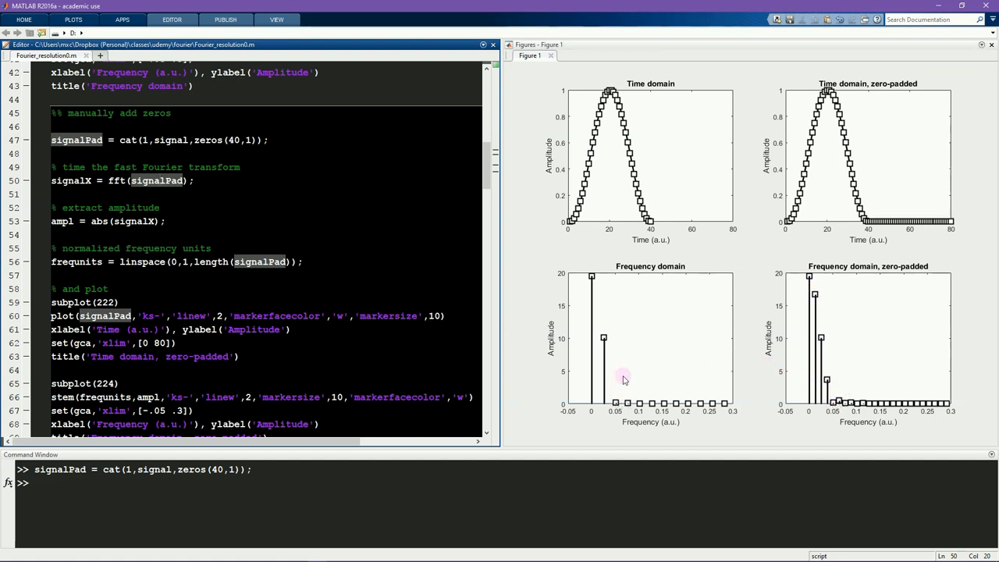
mouse_move(625, 368)
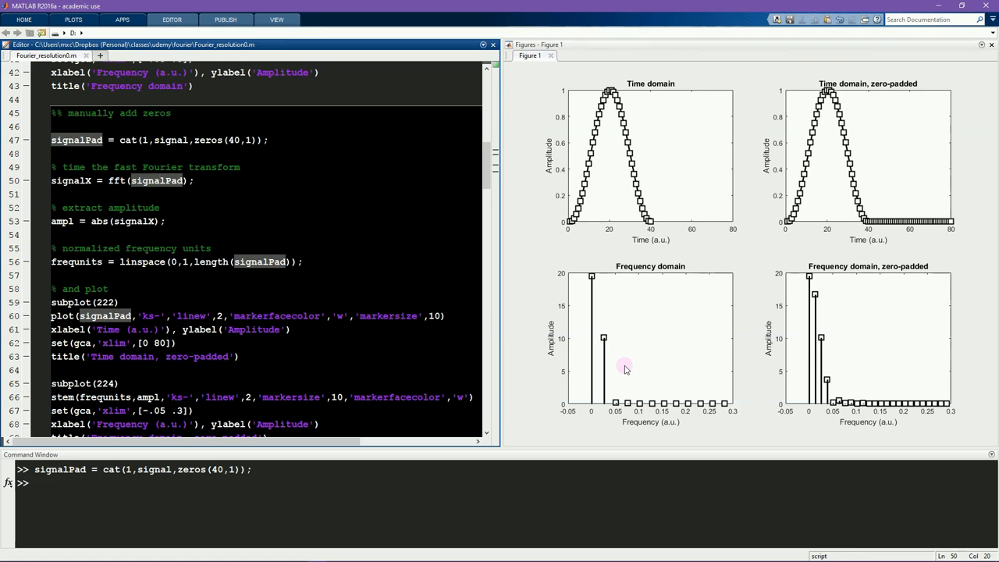
mouse_move(617, 337)
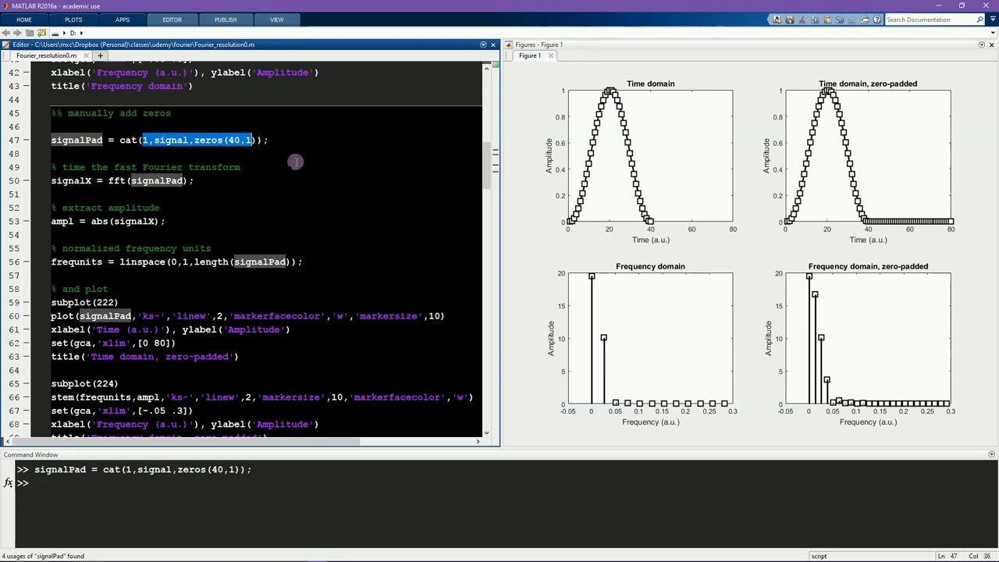
mouse_move(278, 150)
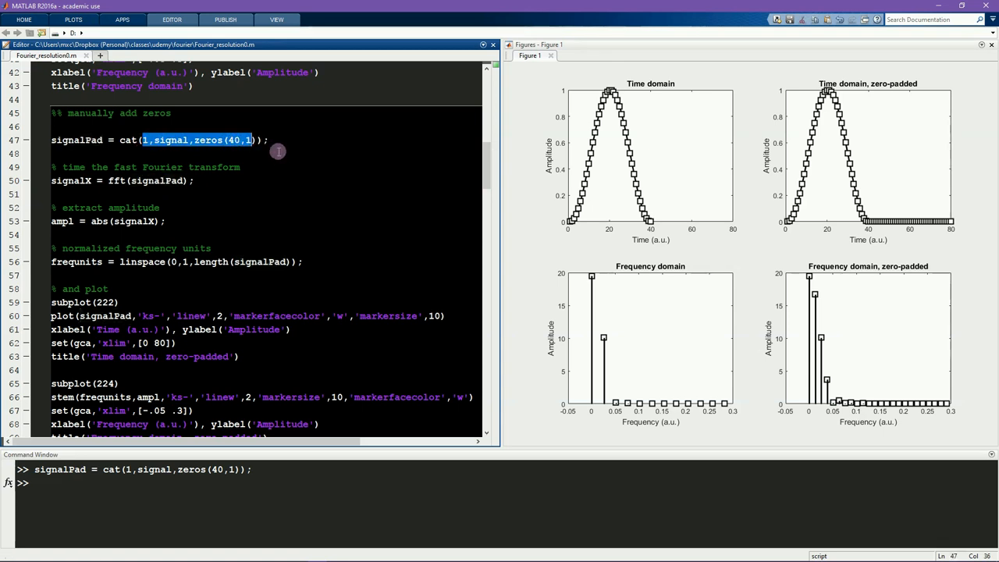
Step: Inspect the looped fft(signal,zeropadN) line, highlighting the uses of signal and zeropadN
scroll("down", 3)
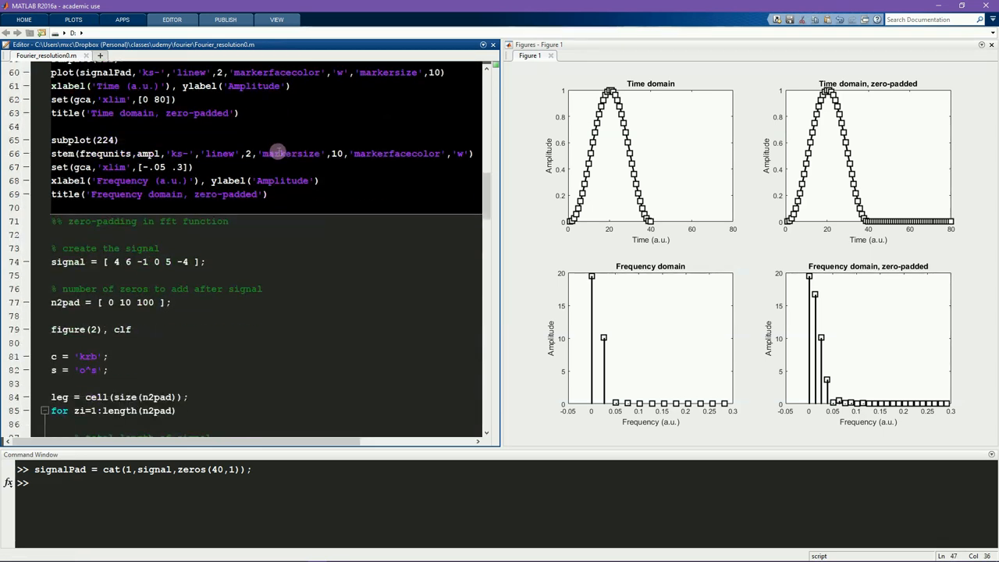
scroll("down", 3)
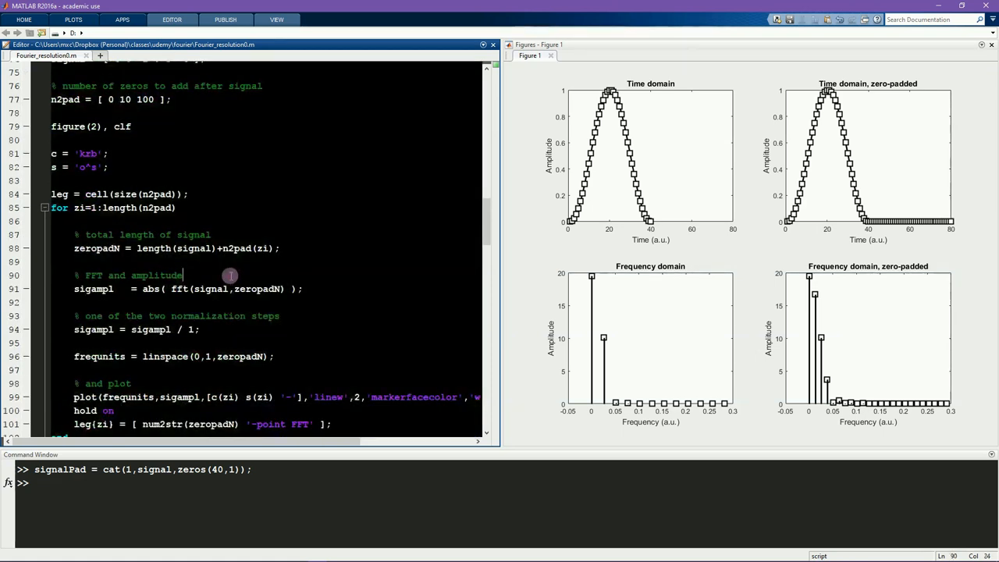
double_click(180, 289)
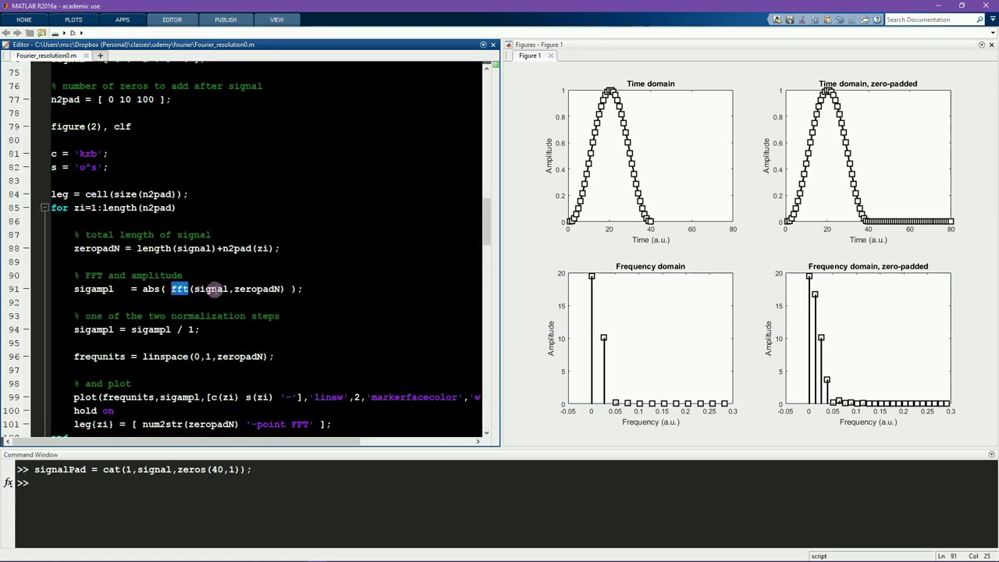
double_click(209, 289)
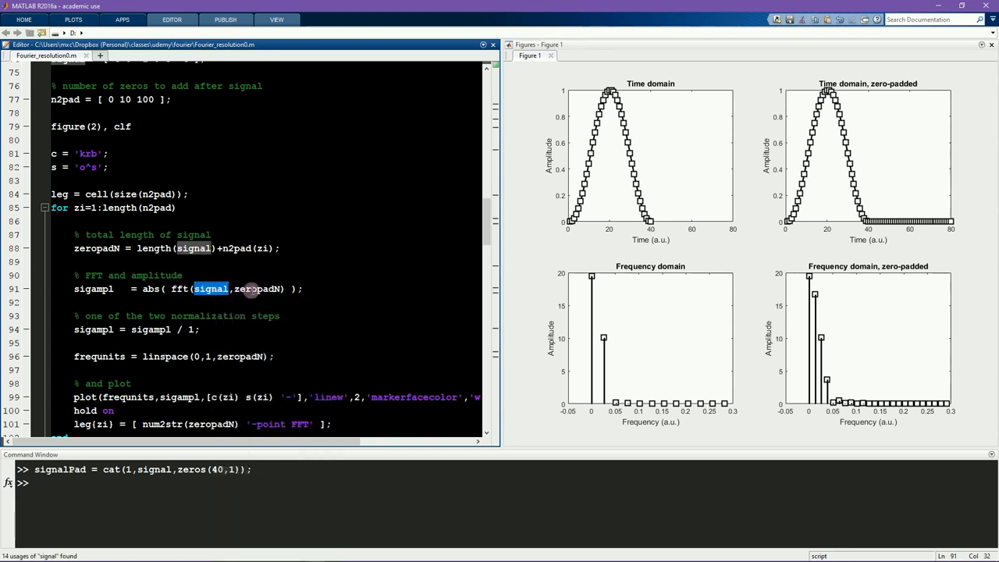
double_click(258, 289)
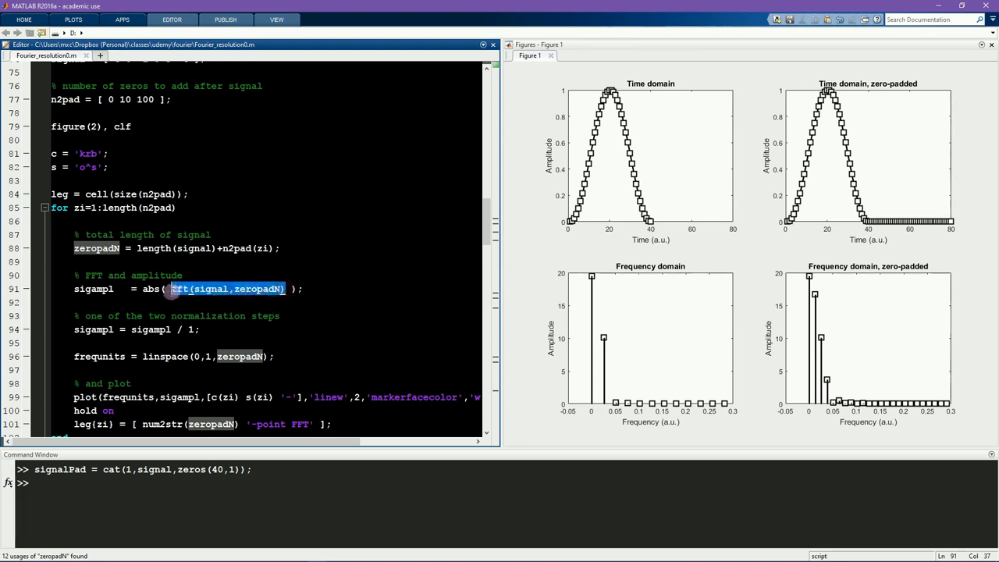
left_click(317, 289)
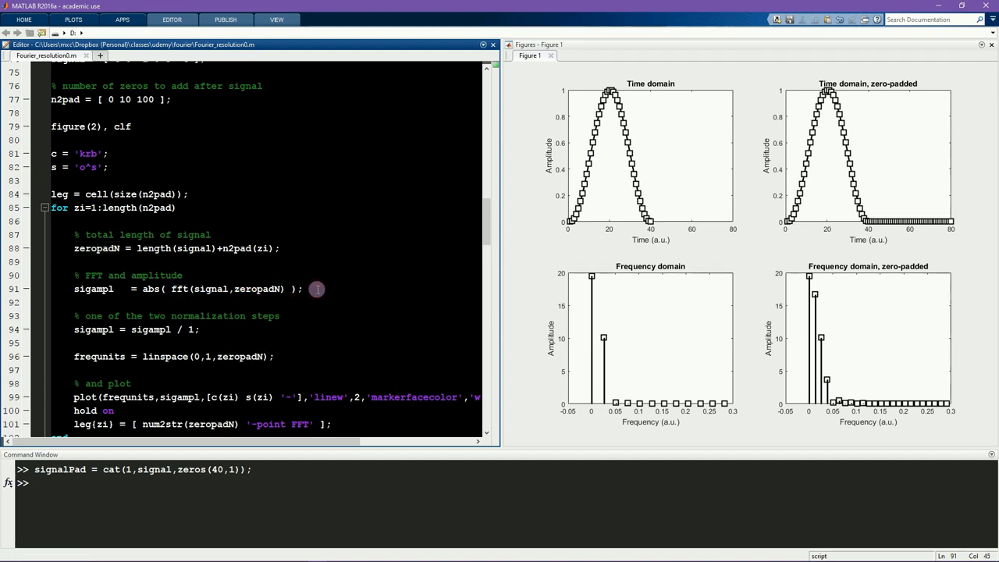
Step: Evaluate fft(signal,1) returning 0, try length 80, then restore fft(signal,zeropadN)
double_click(256, 289)
type("1")
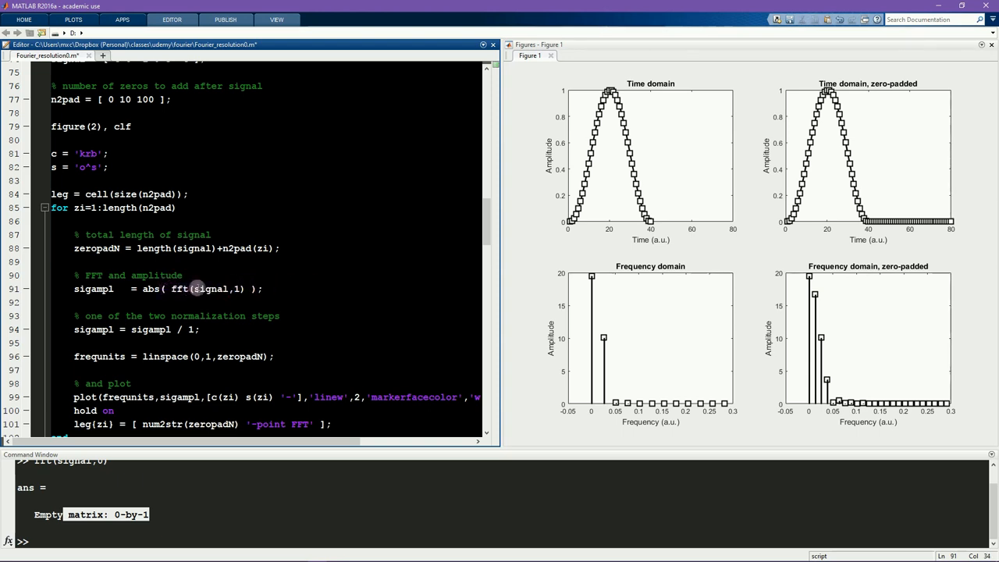
mouse_move(202, 287)
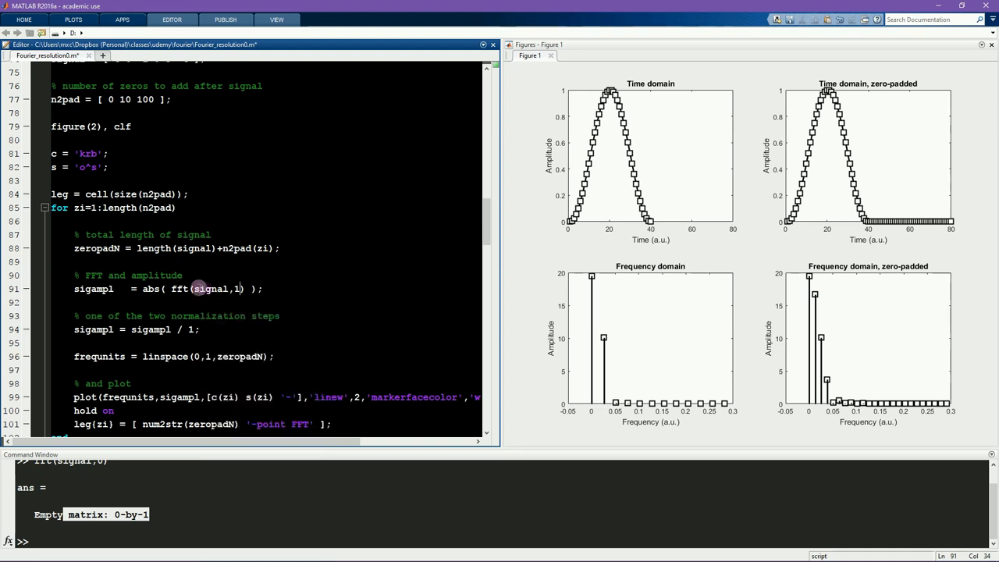
right_click(206, 289)
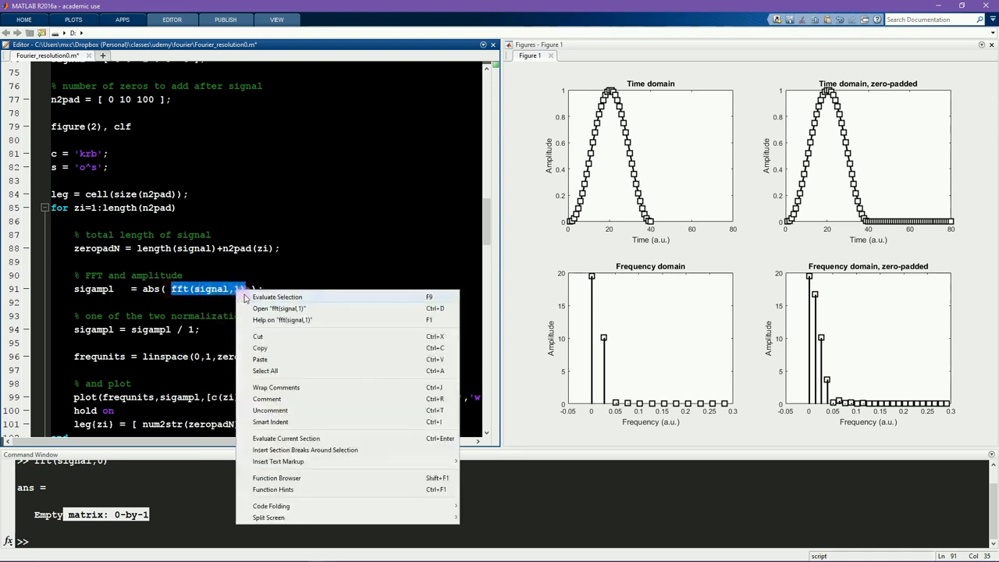
left_click(277, 296)
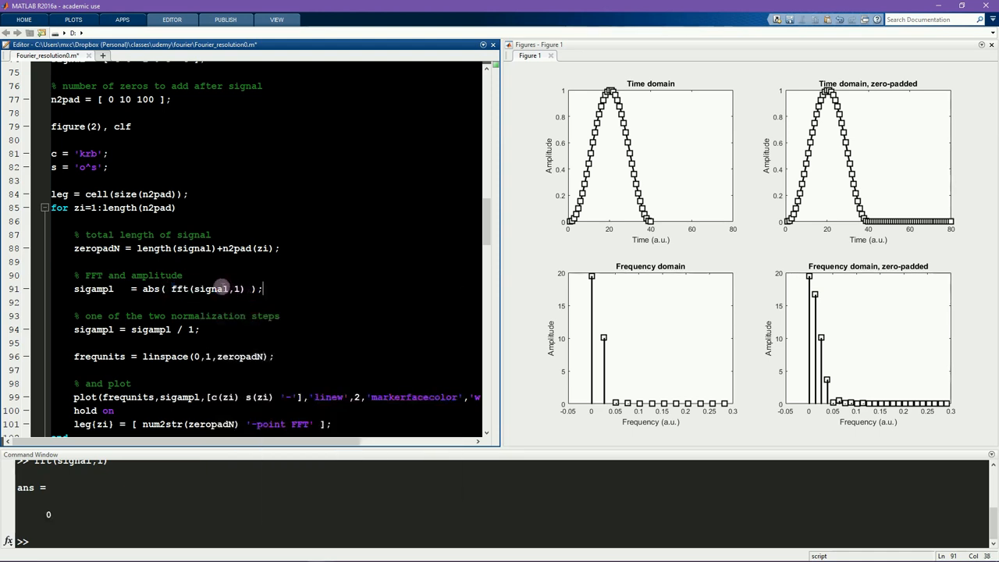
mouse_move(215, 289)
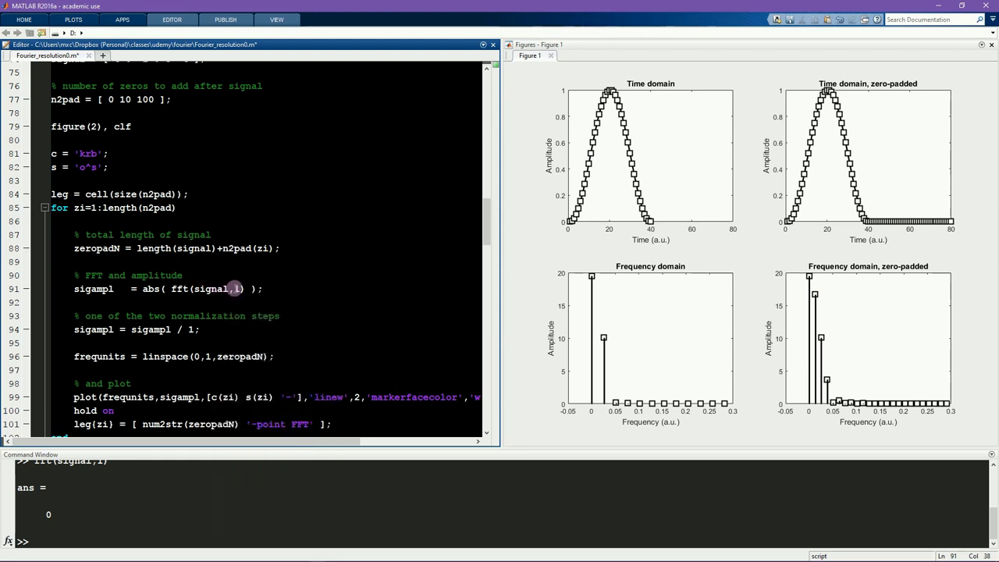
type("80")
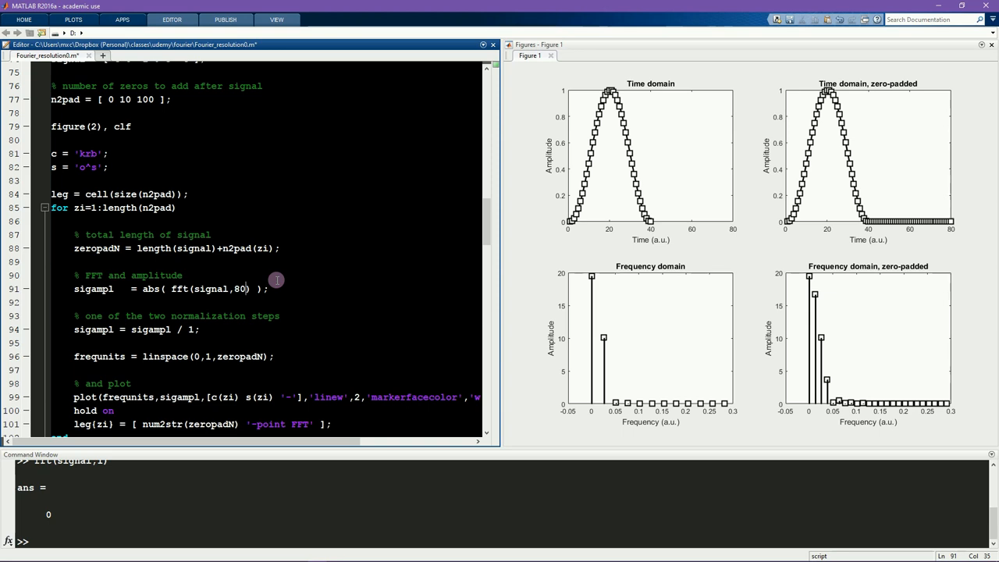
mouse_move(206, 303)
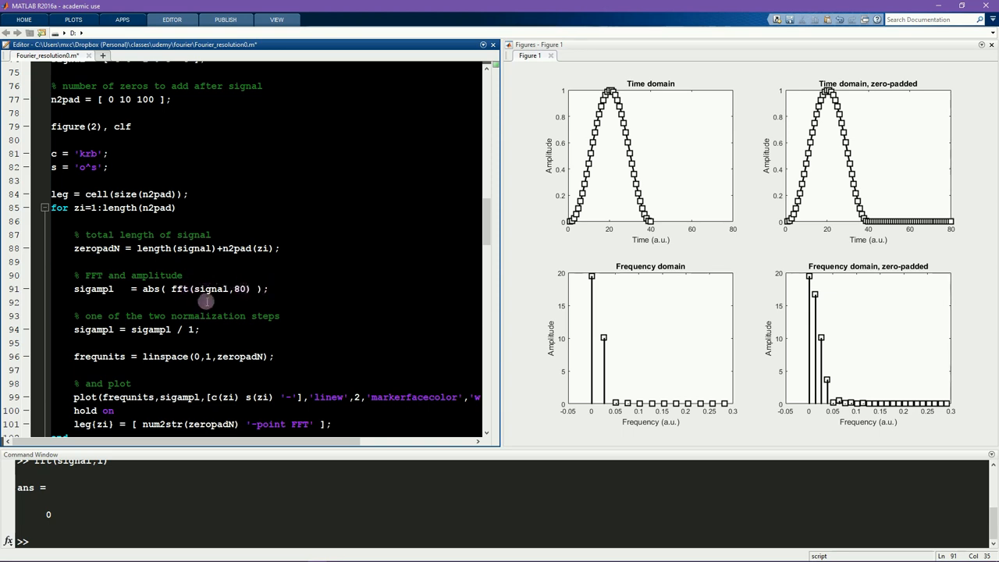
mouse_move(209, 287)
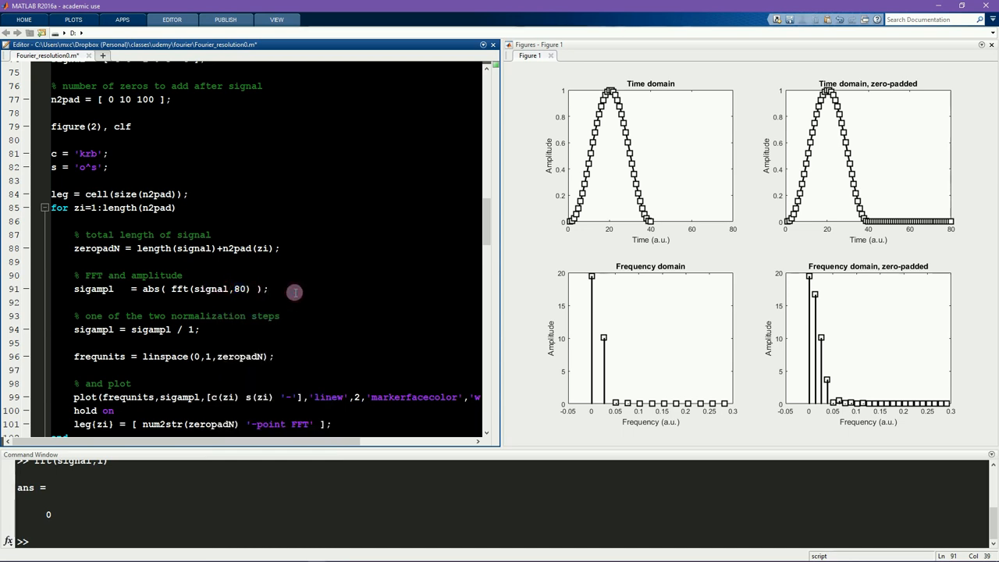
mouse_move(237, 289)
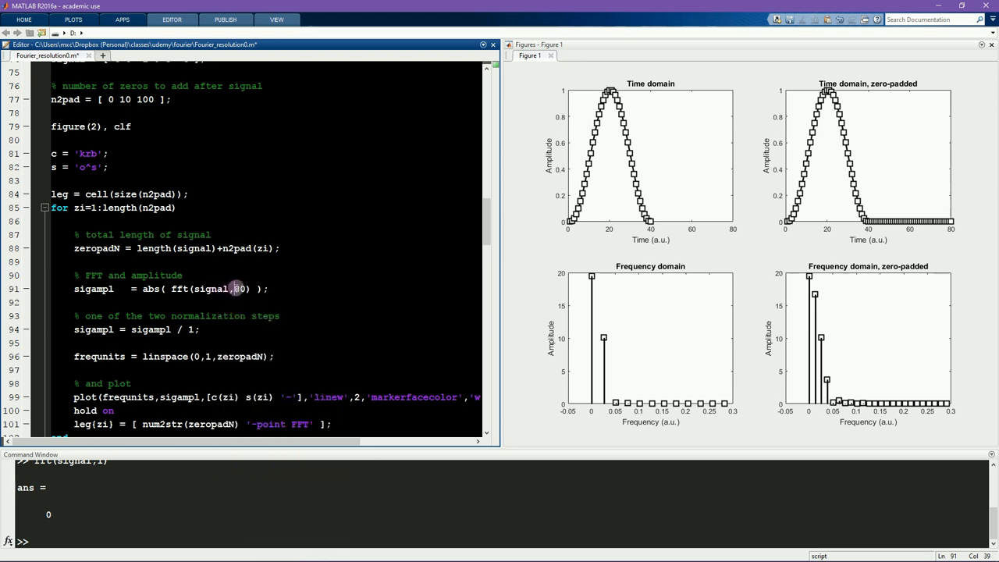
double_click(238, 289)
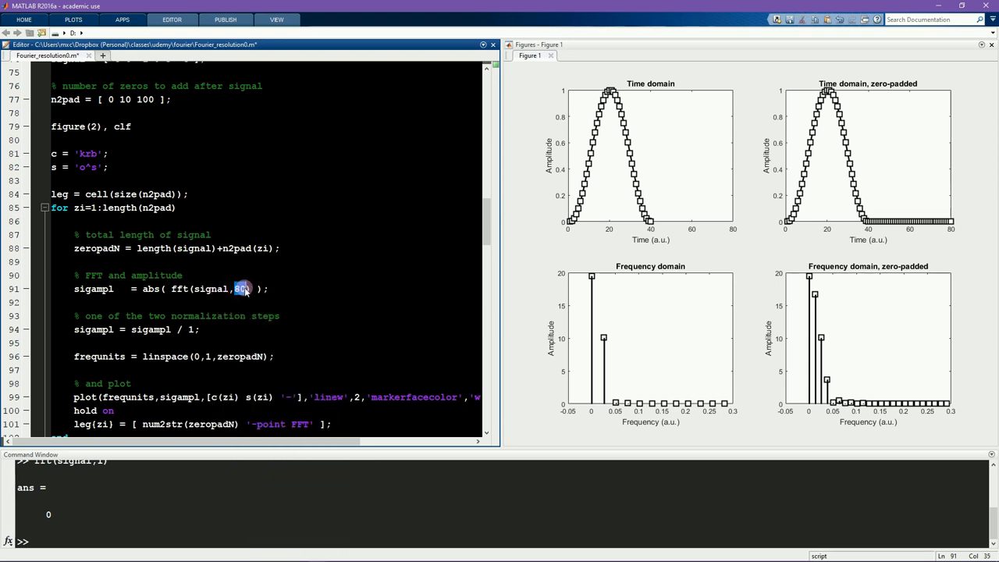
type("0")
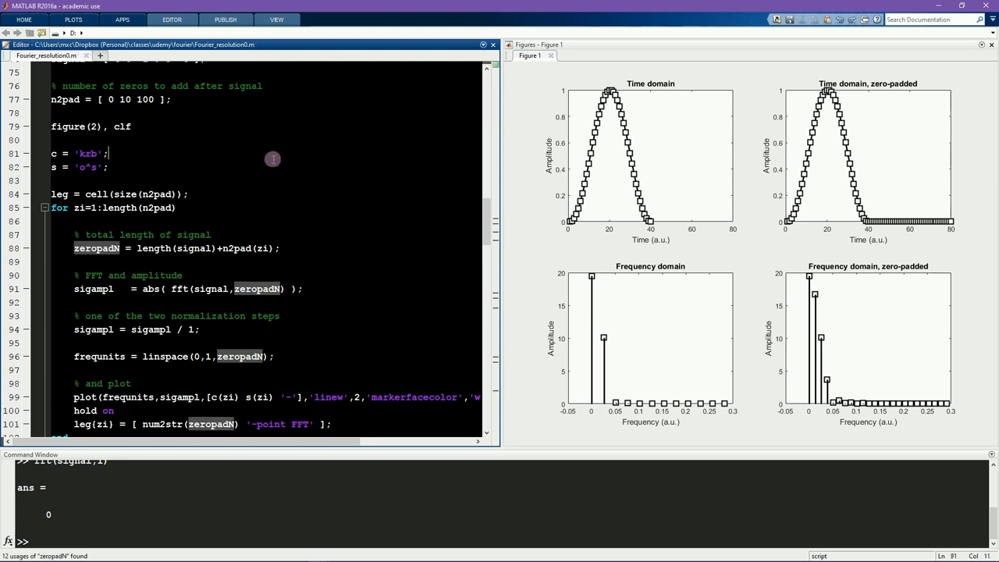
scroll("up", 3)
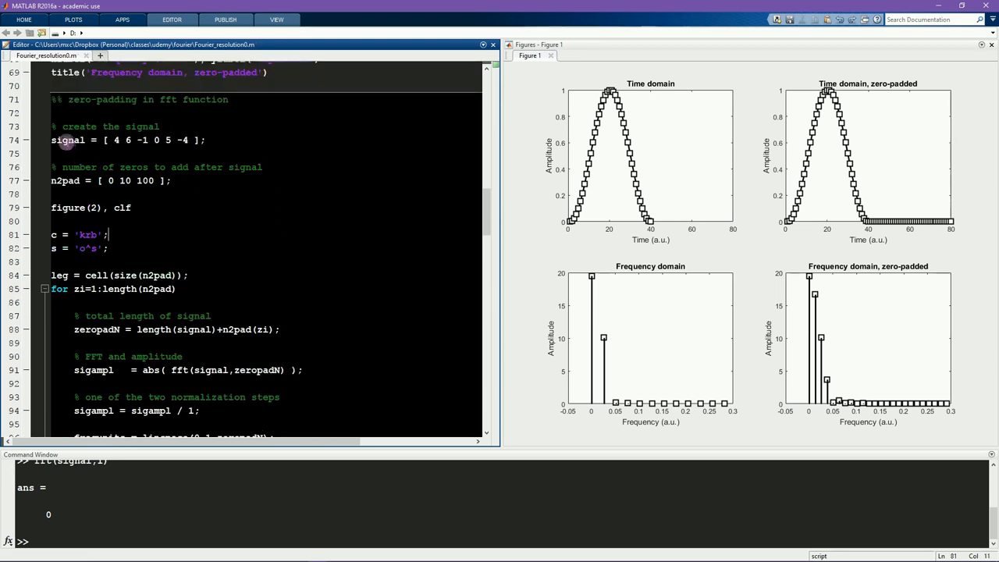
left_click_drag(109, 140, 159, 140)
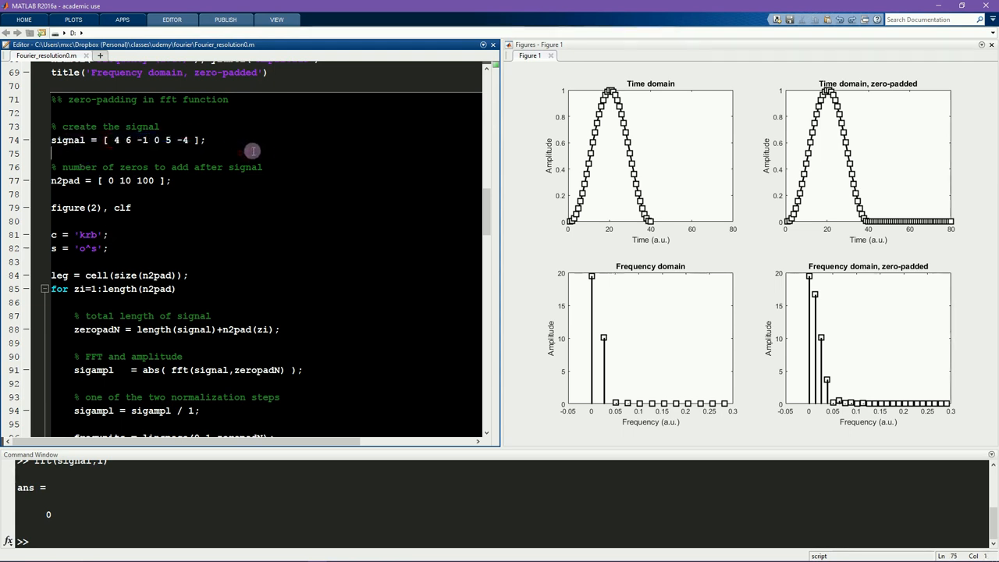
scroll("down", 3)
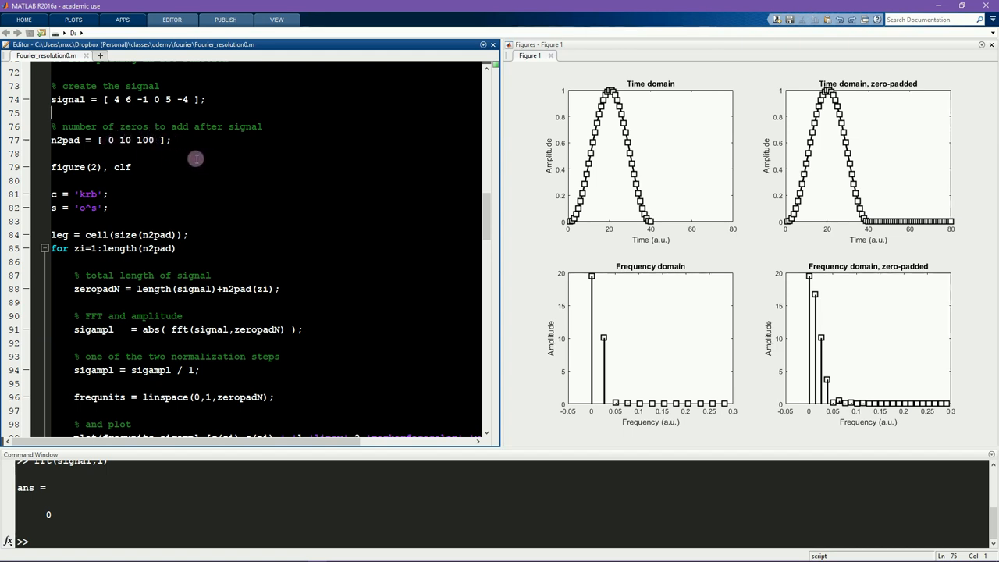
scroll("down", 3)
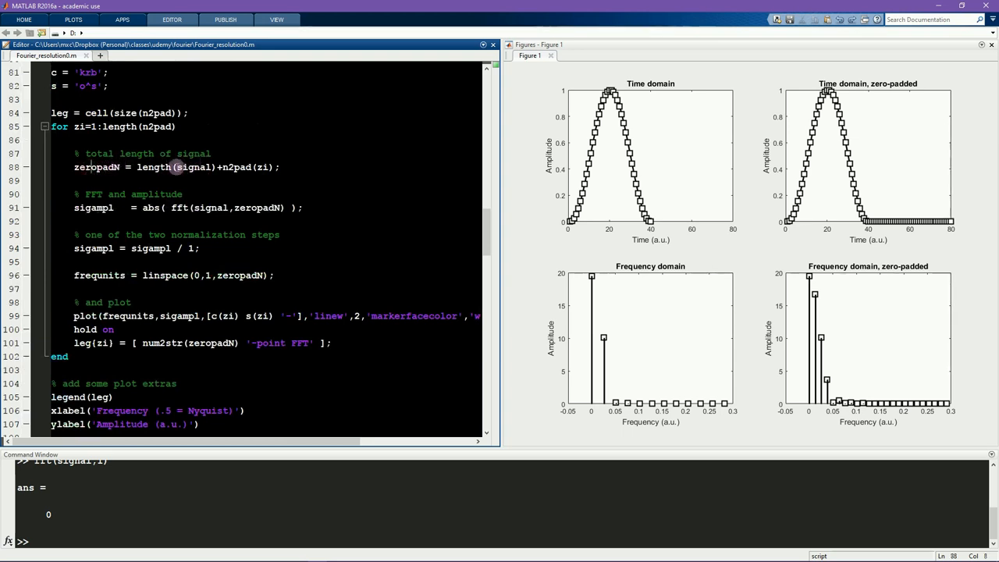
double_click(153, 167)
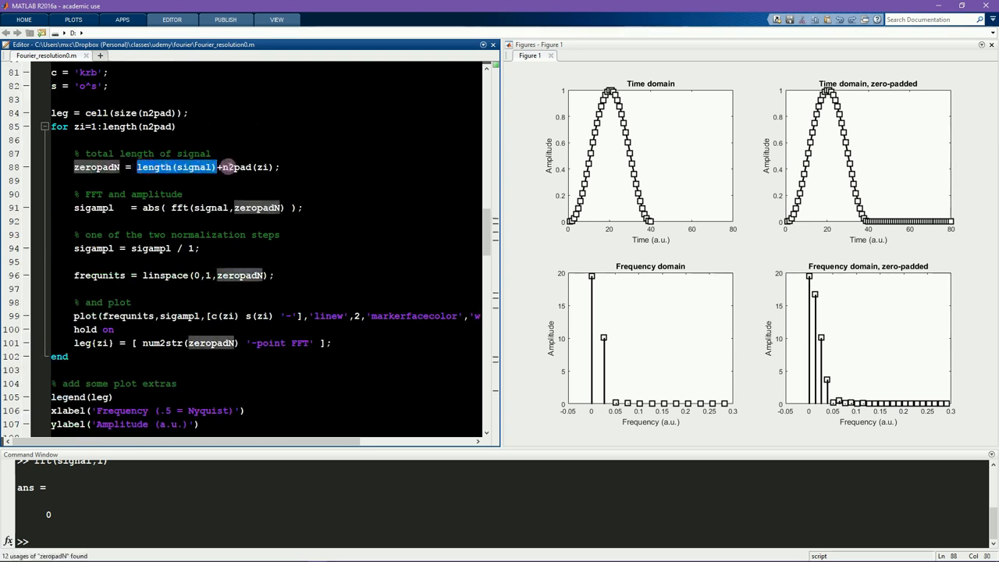
double_click(250, 167)
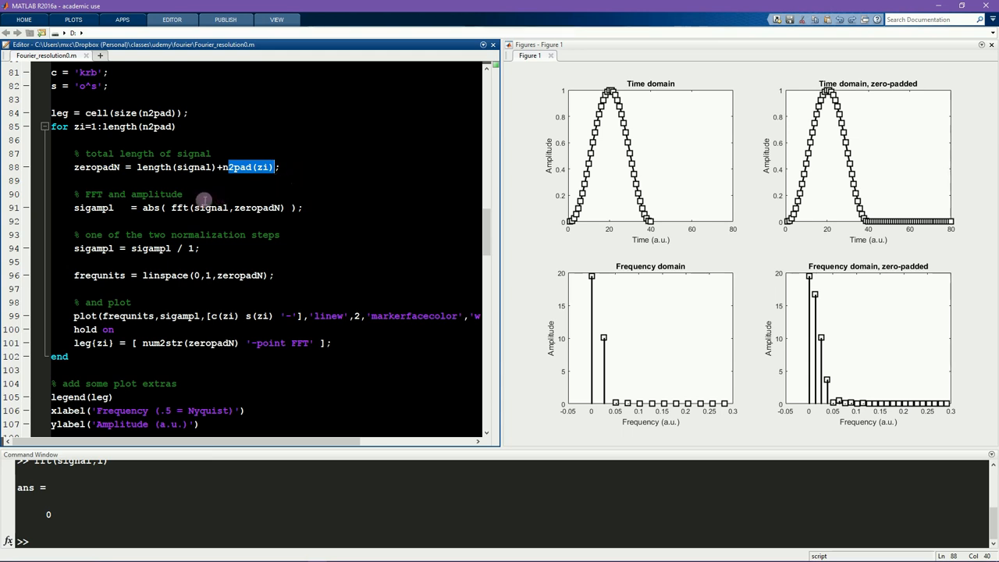
double_click(210, 208)
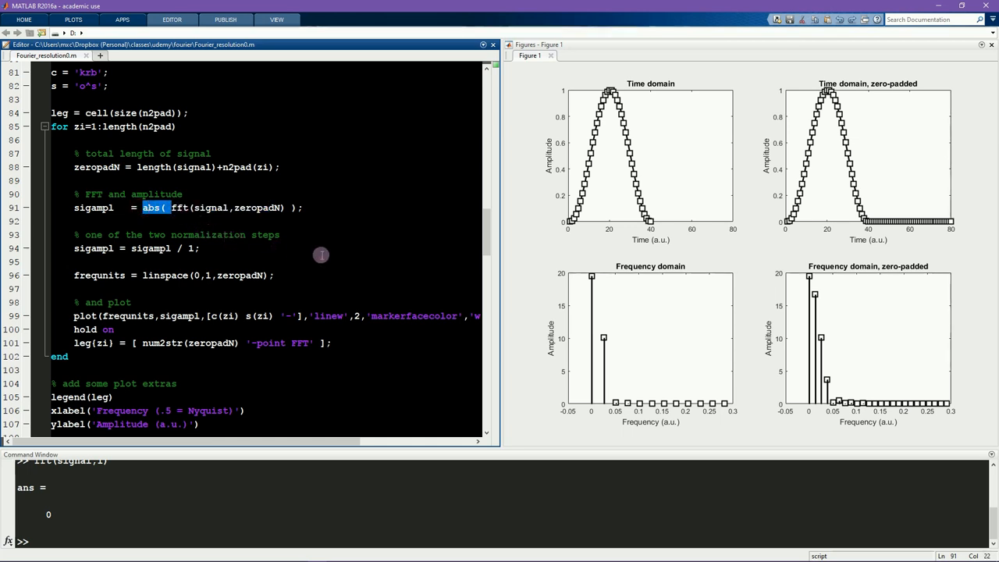
scroll("down", 3)
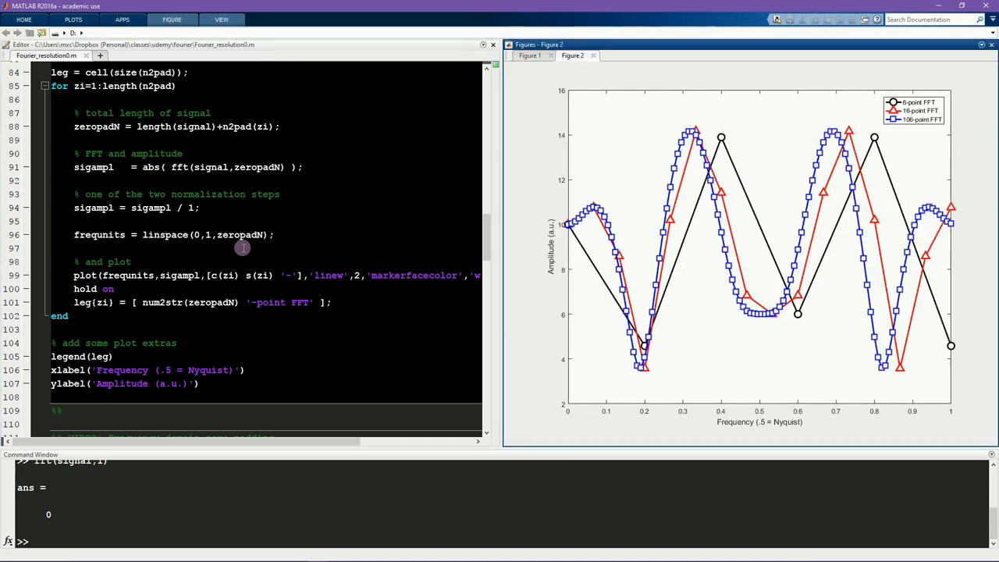
mouse_move(581, 242)
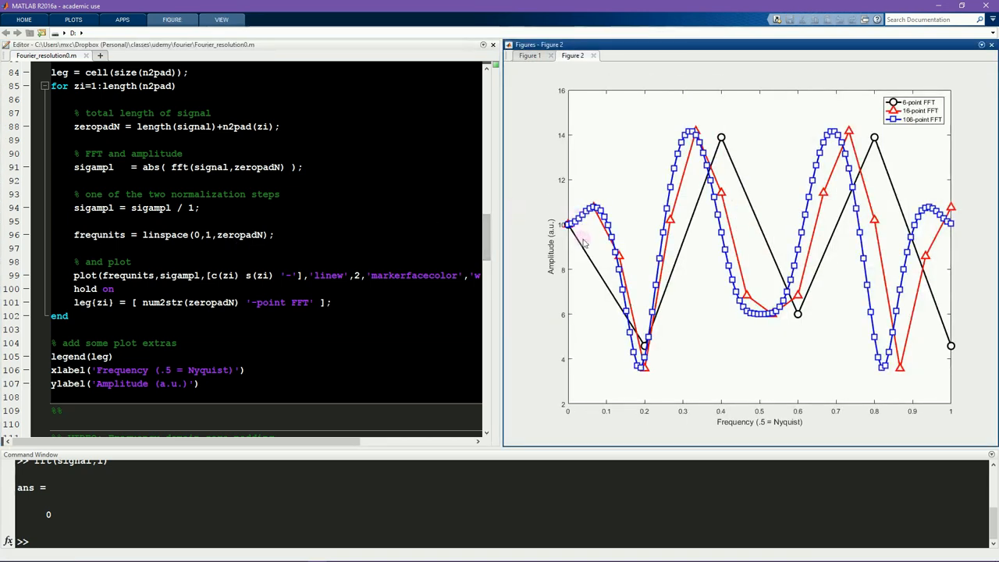
mouse_move(798, 304)
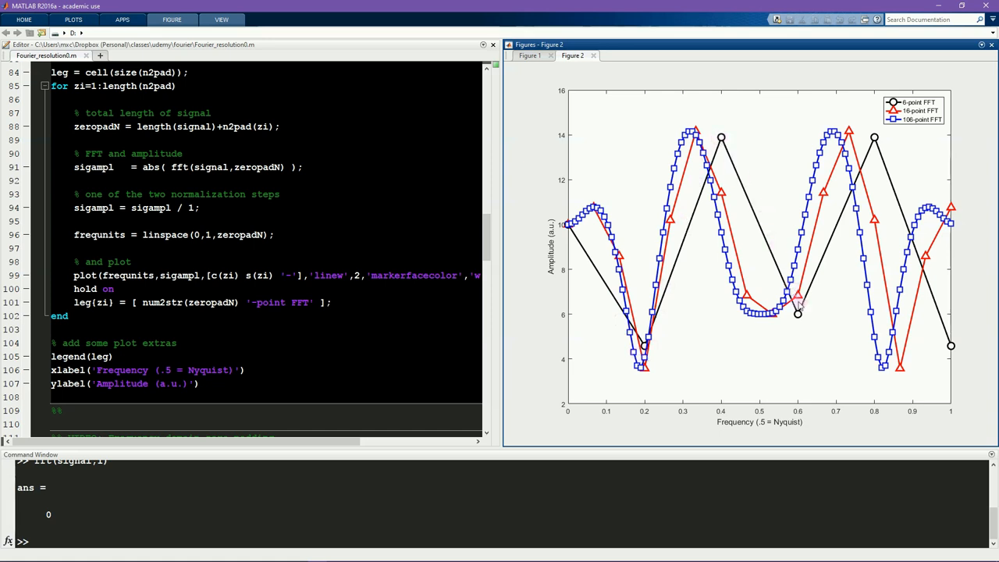
mouse_move(955, 346)
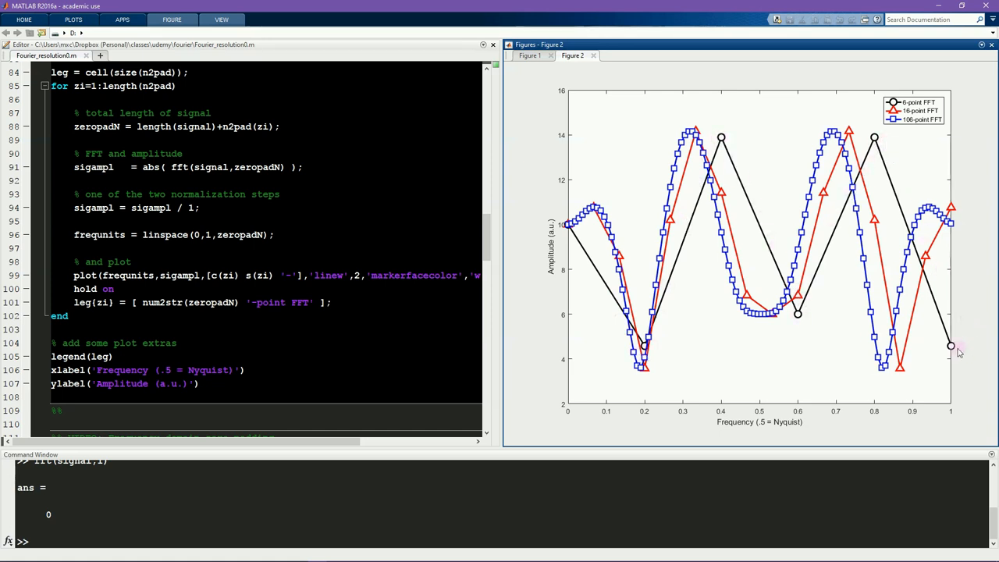
mouse_move(954, 348)
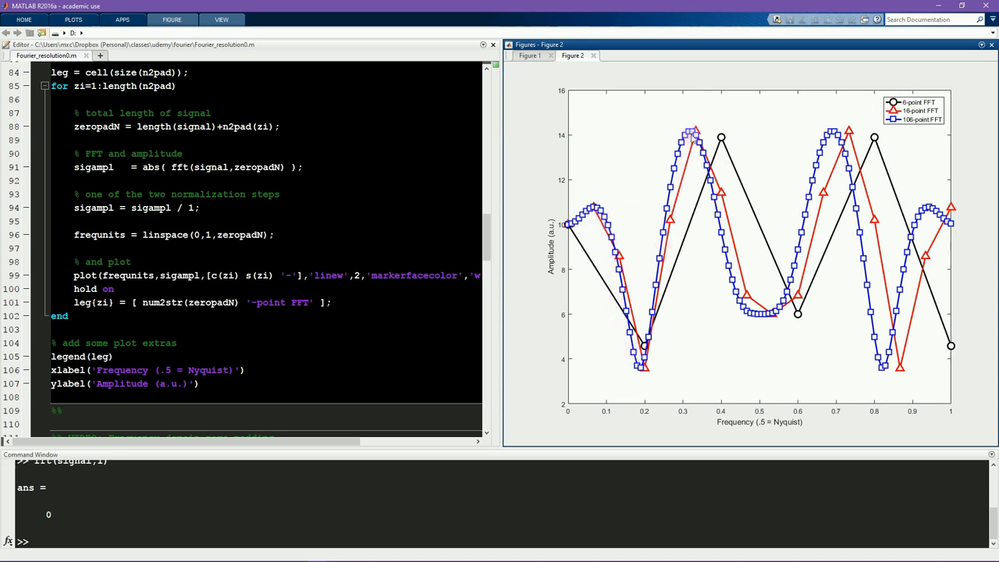
mouse_move(806, 175)
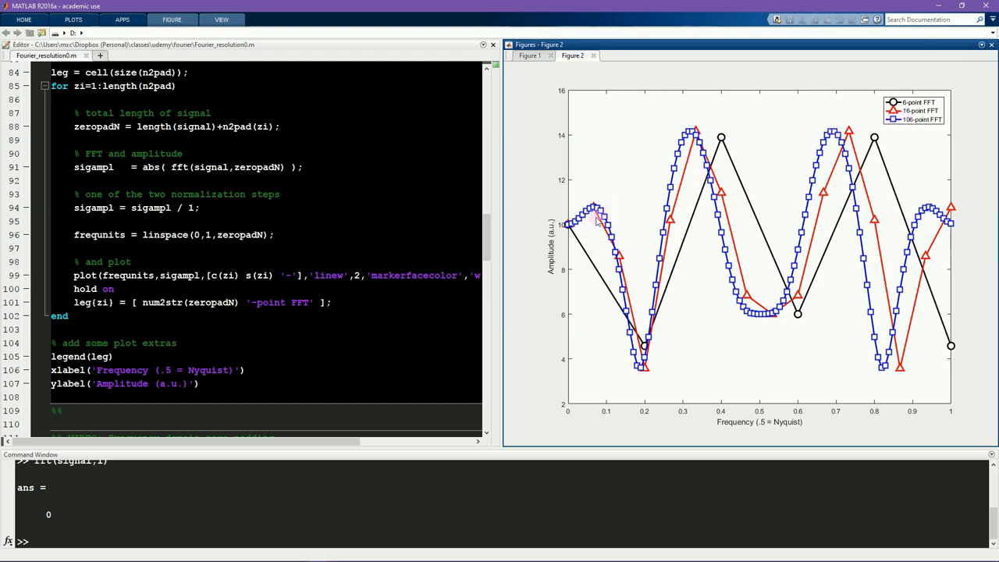
mouse_move(646, 352)
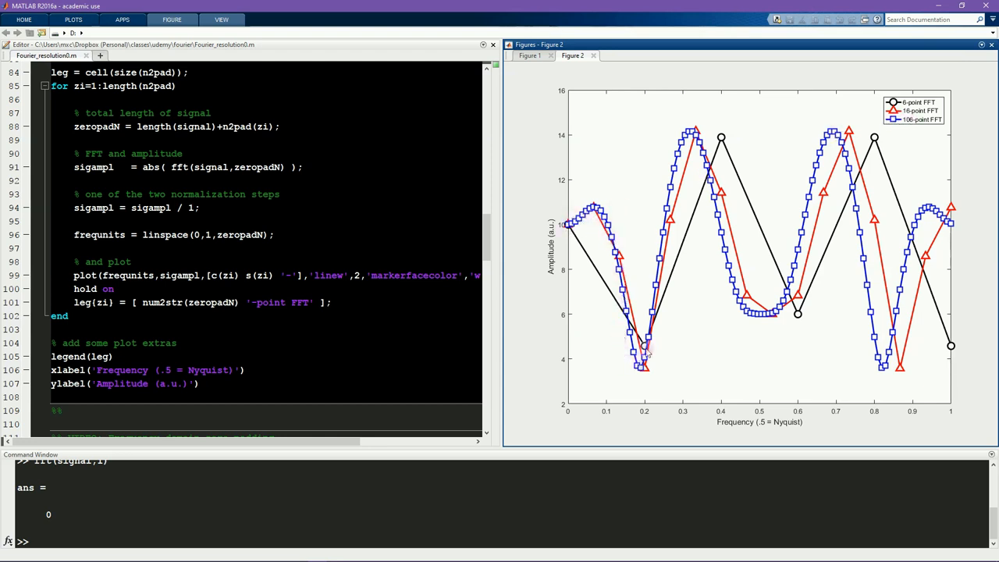
mouse_move(749, 273)
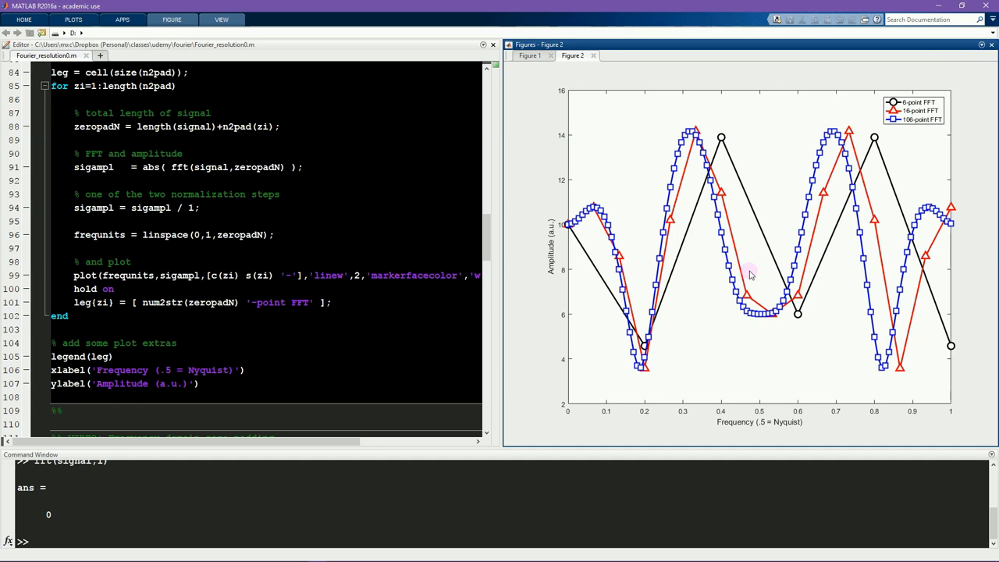
mouse_move(831, 156)
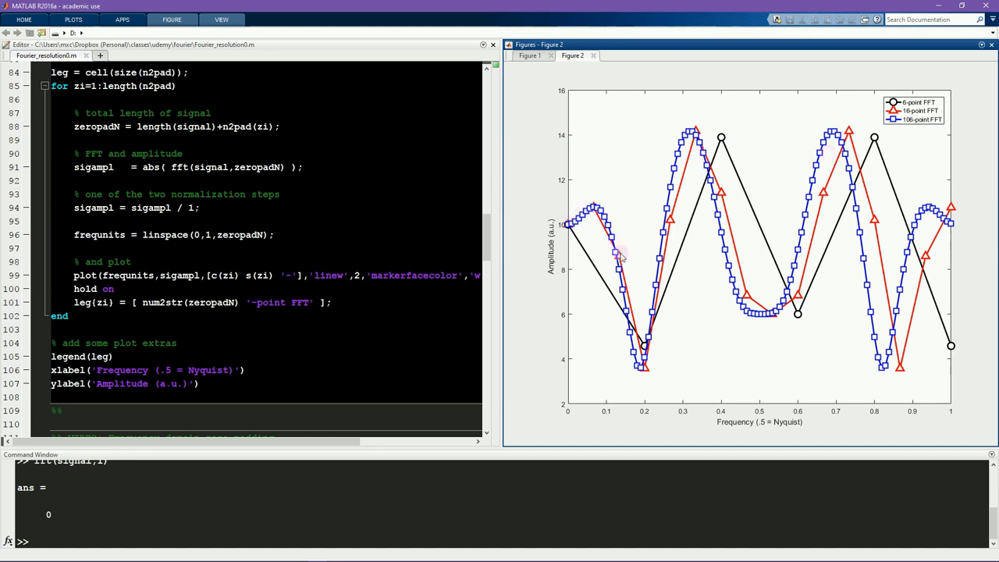
mouse_move(752, 278)
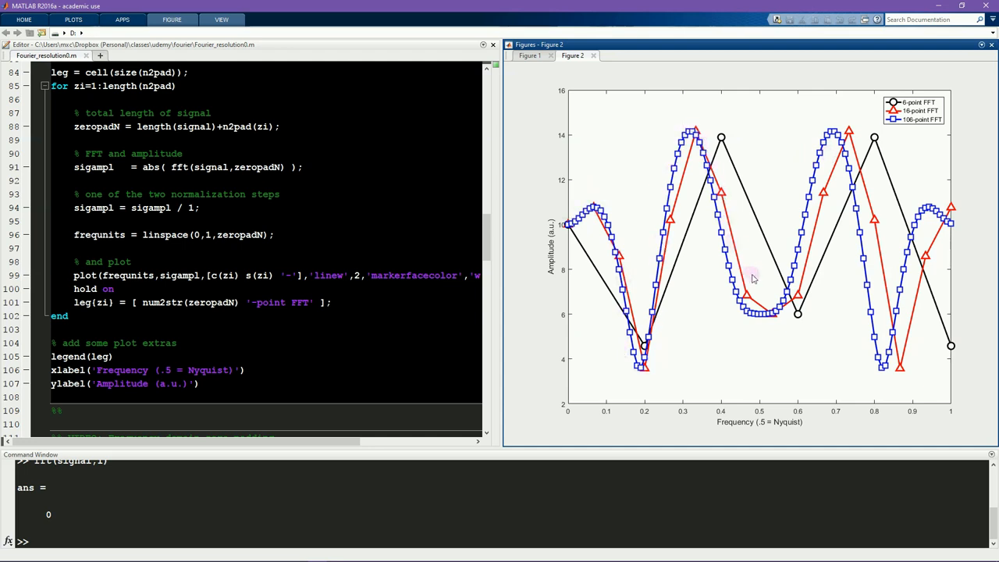
mouse_move(860, 234)
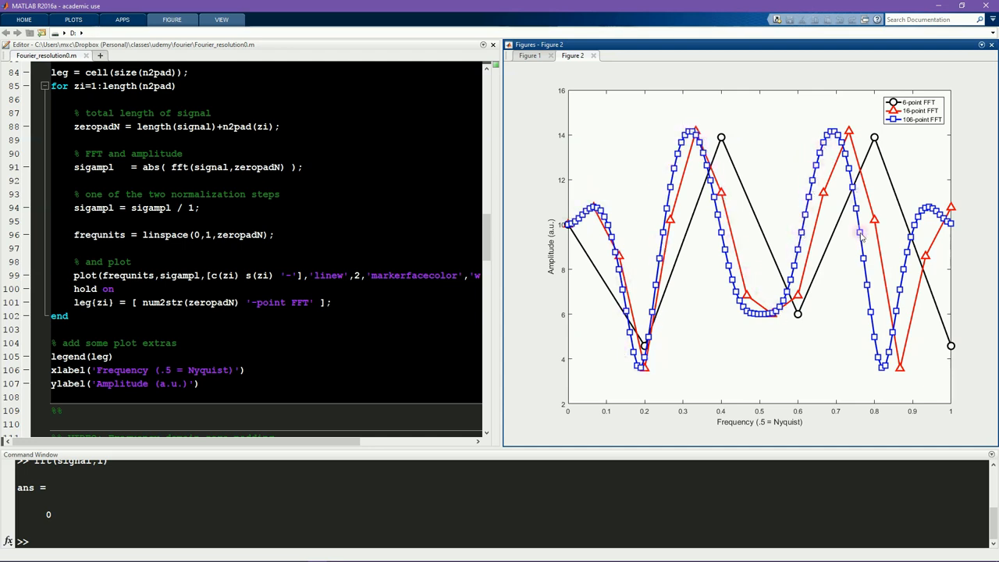
mouse_move(799, 226)
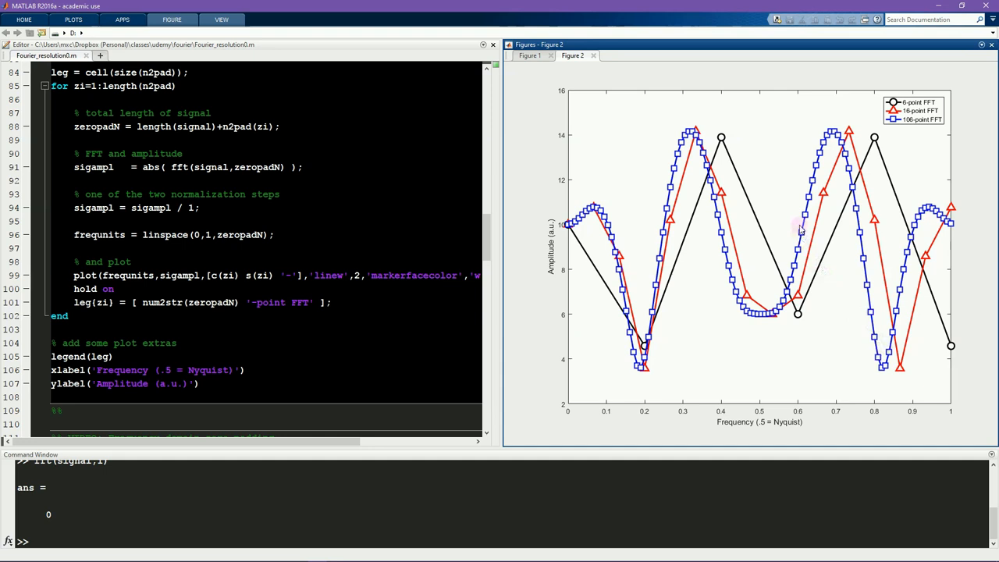
mouse_move(874, 246)
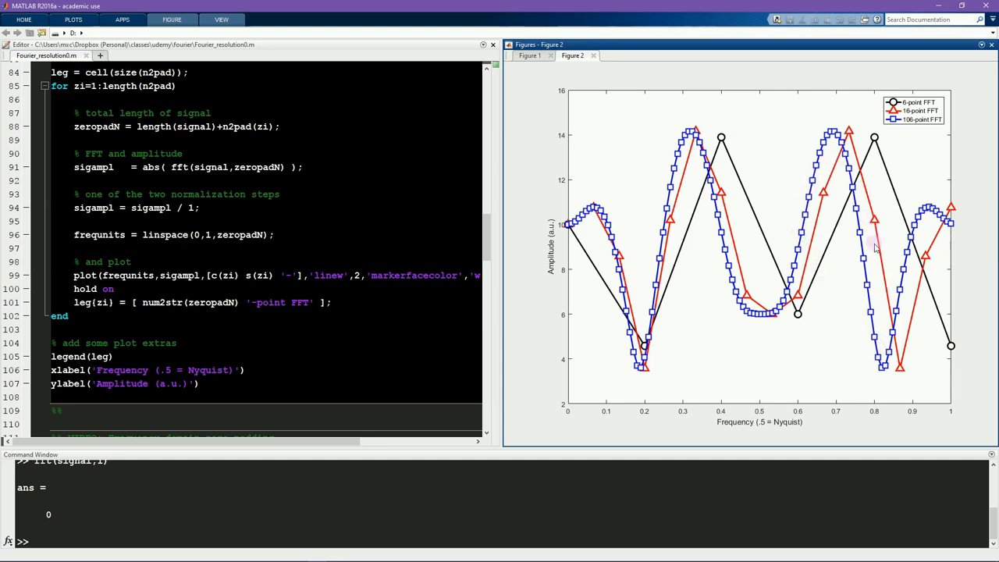
mouse_move(843, 247)
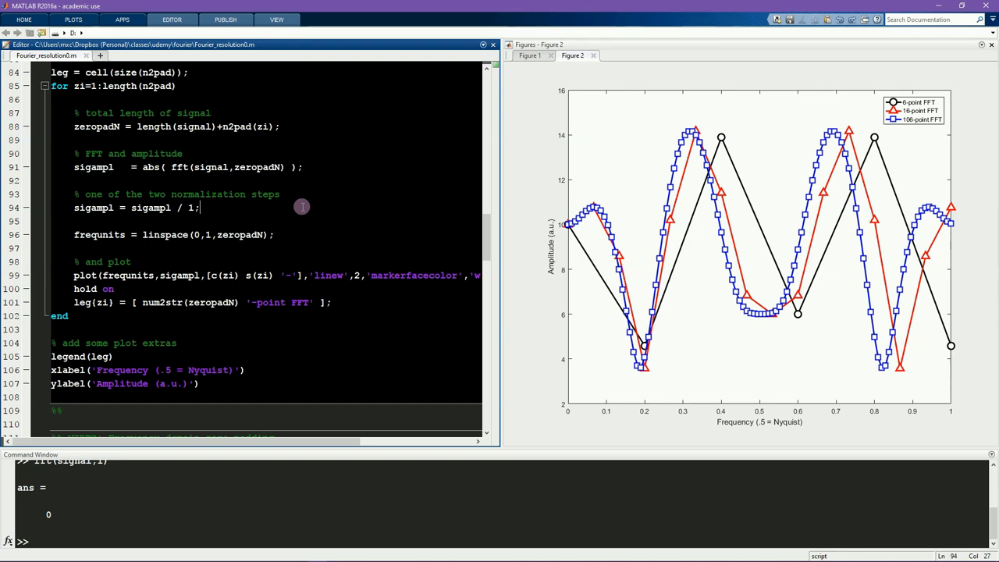
Step: Replace the divisor 1 so line 94 reads sigampl = sigampl / zeropadN
double_click(189, 207)
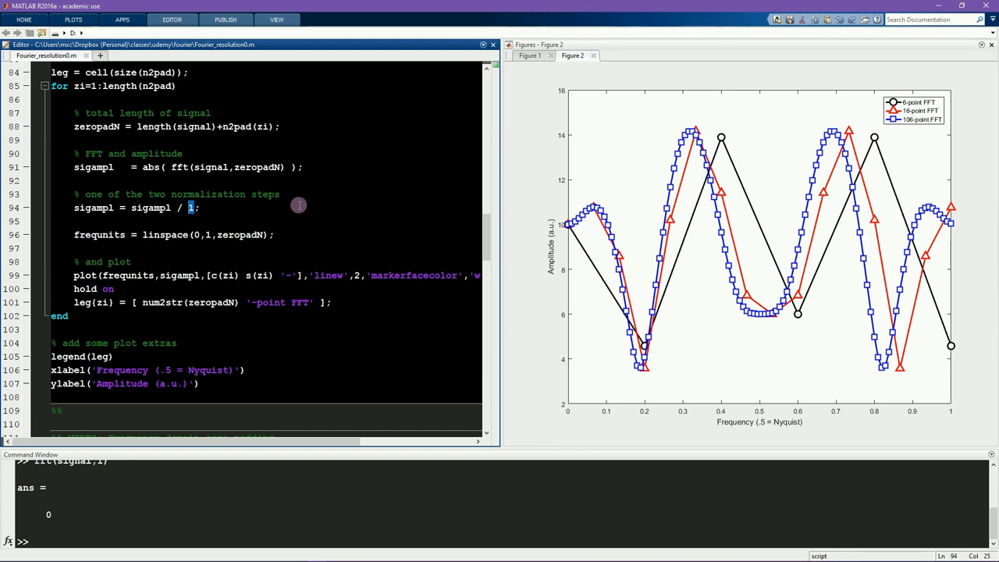
mouse_move(256, 166)
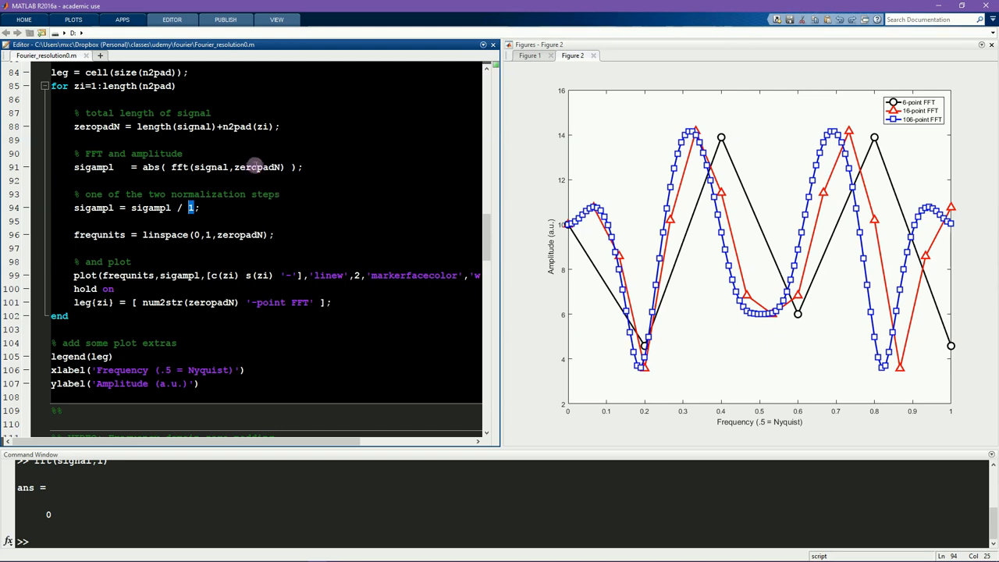
mouse_move(252, 167)
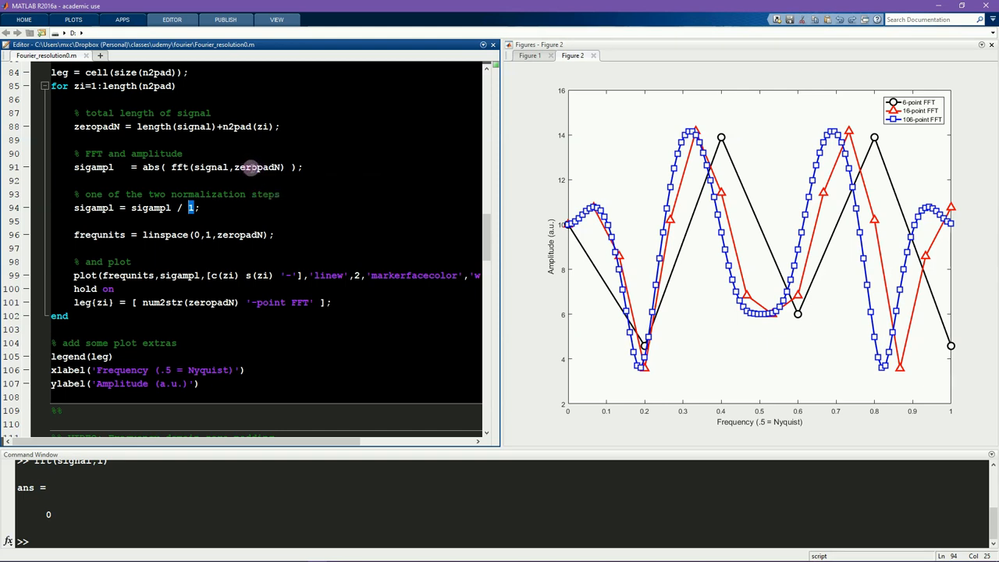
mouse_move(306, 206)
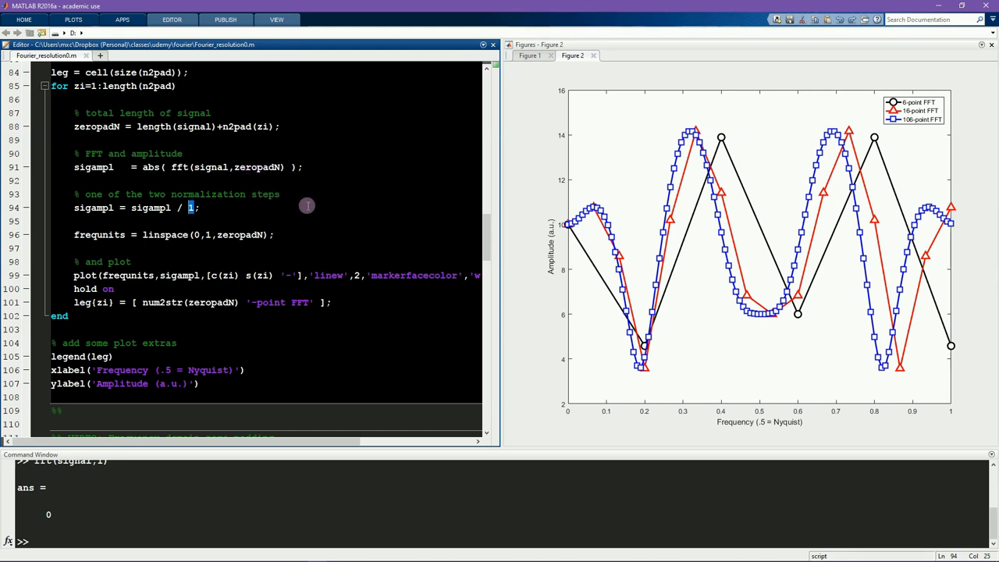
type("zeropadN")
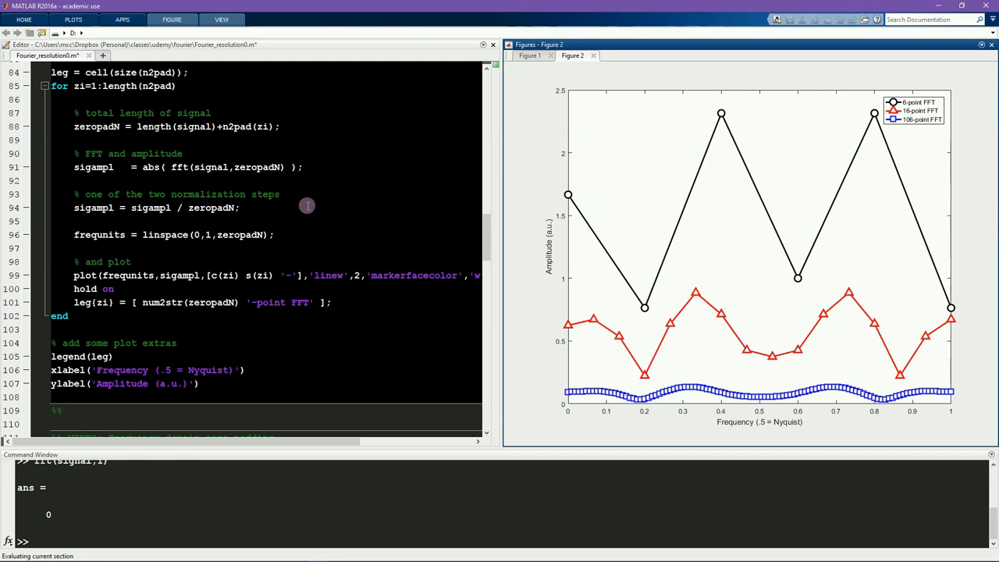
mouse_move(743, 228)
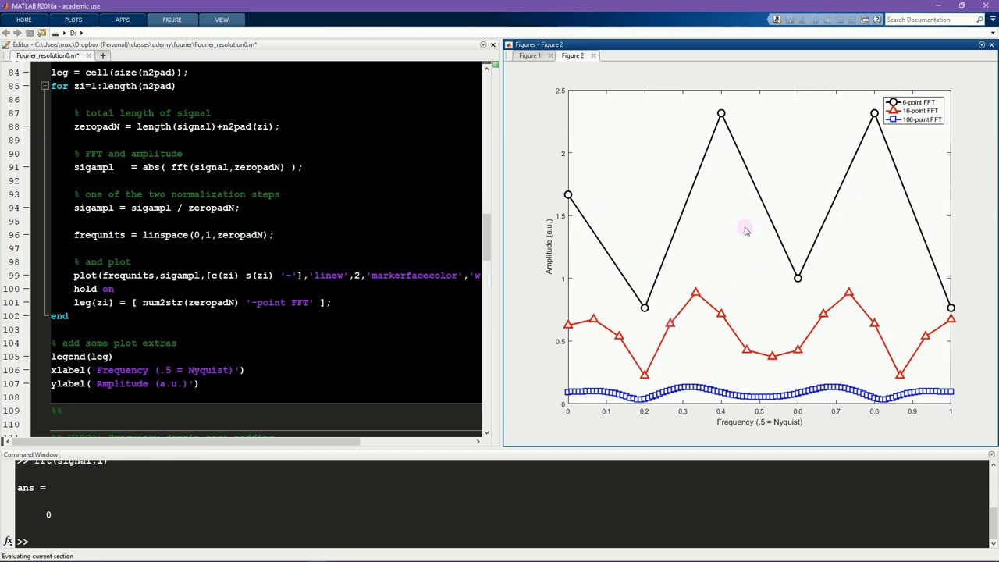
mouse_move(821, 274)
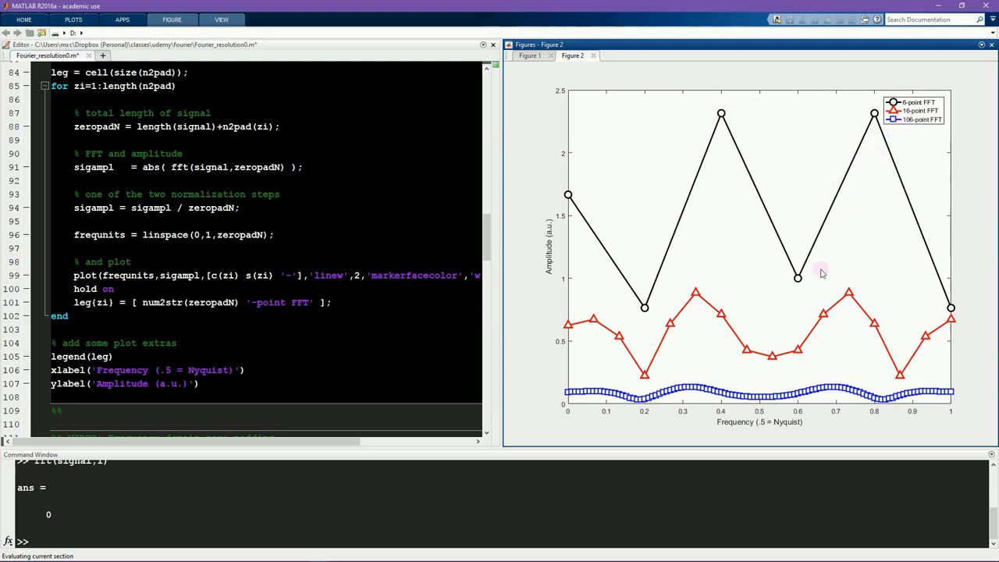
mouse_move(726, 246)
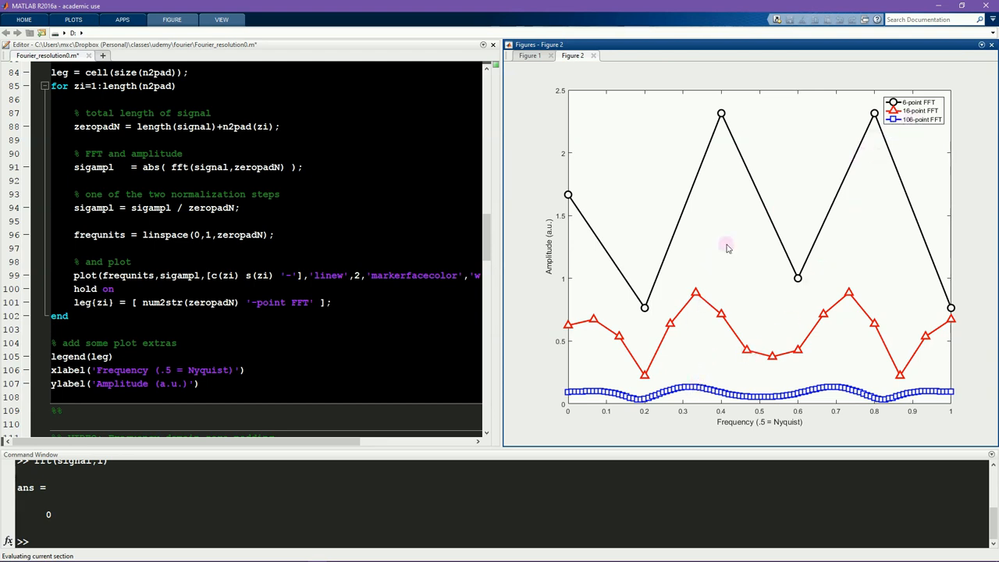
mouse_move(712, 353)
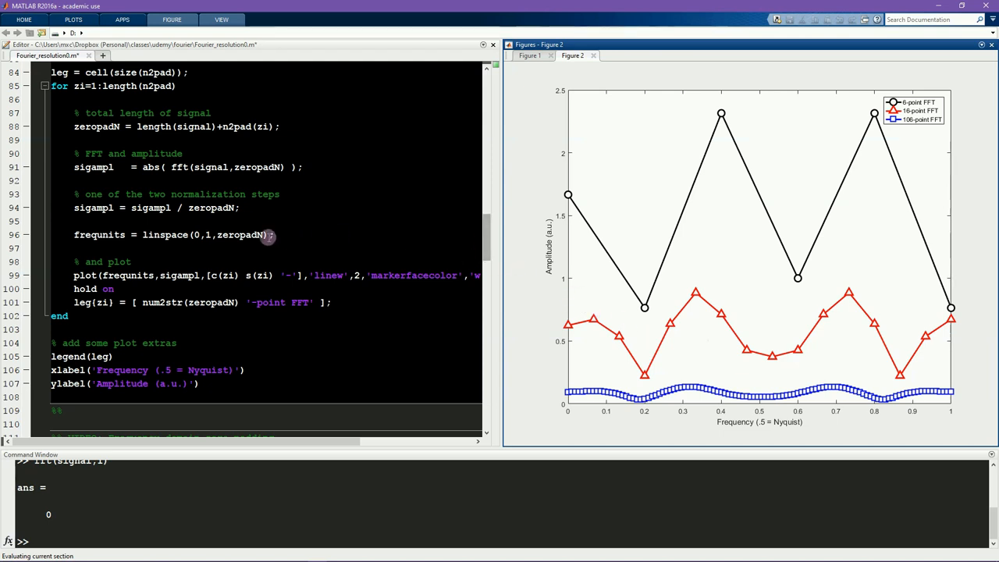
mouse_move(211, 208)
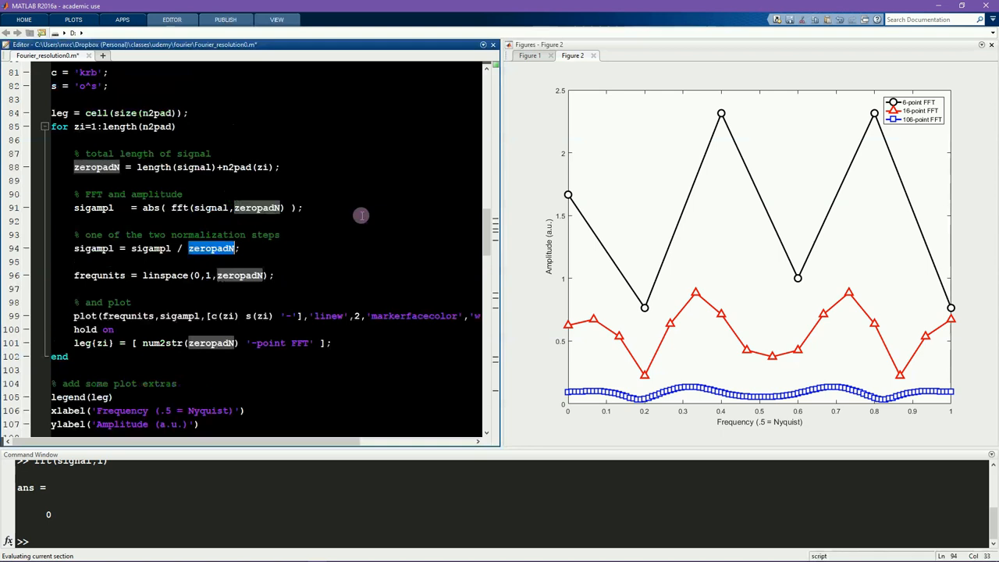
Step: Check the signal definition, then make line 94 divide by length(signal) instead of zeropadN
scroll("up", 3)
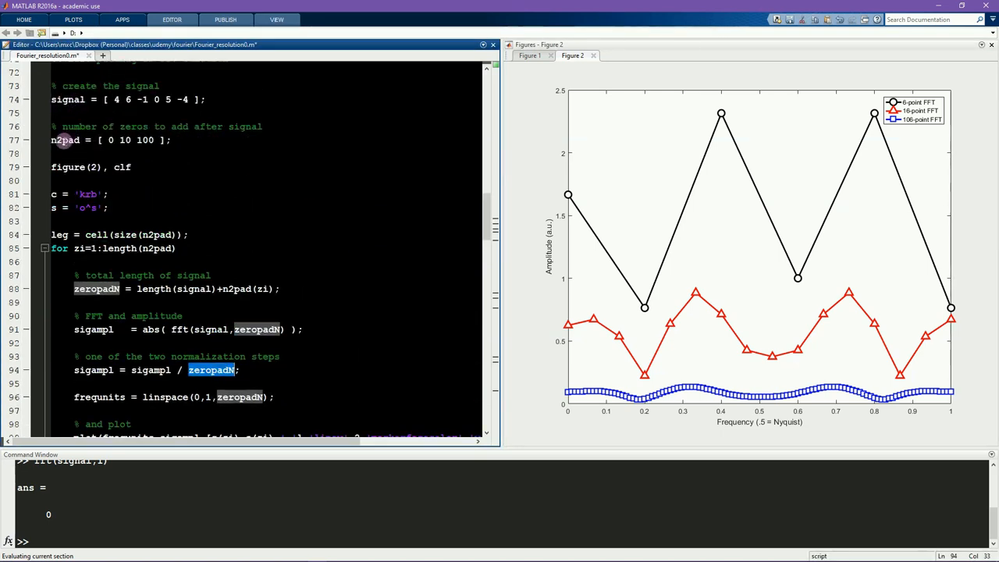
scroll("down", 3)
type("length")
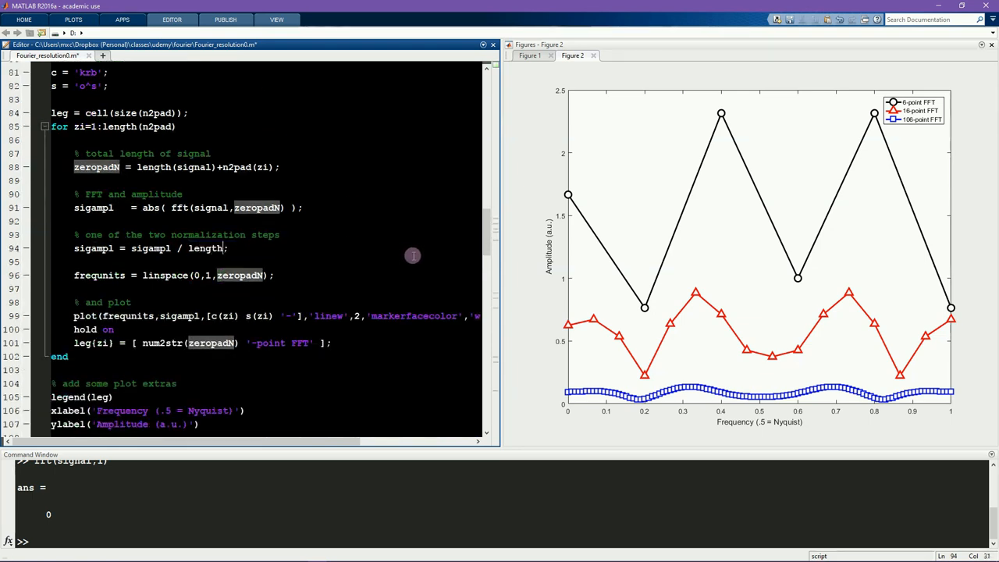
type("(signal)")
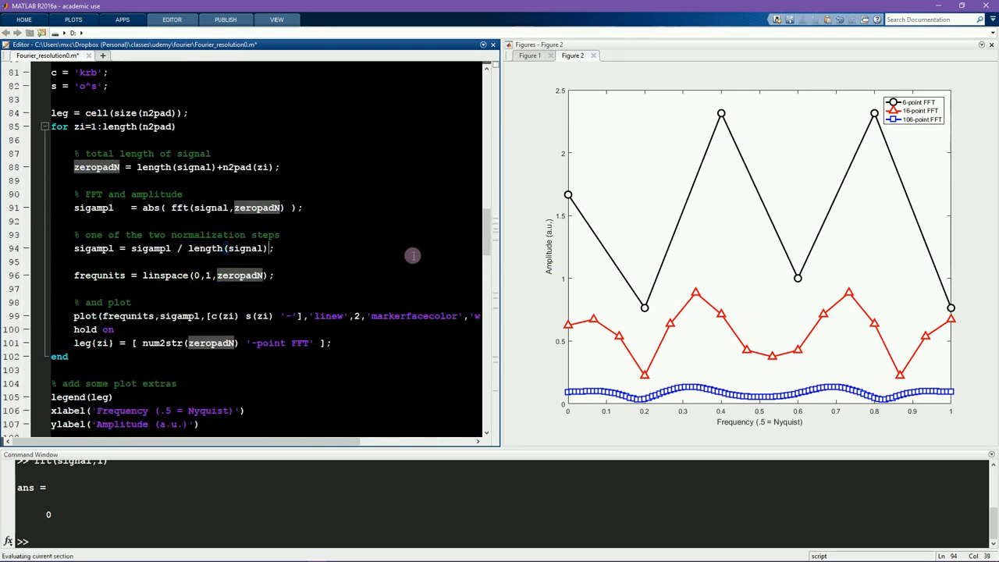